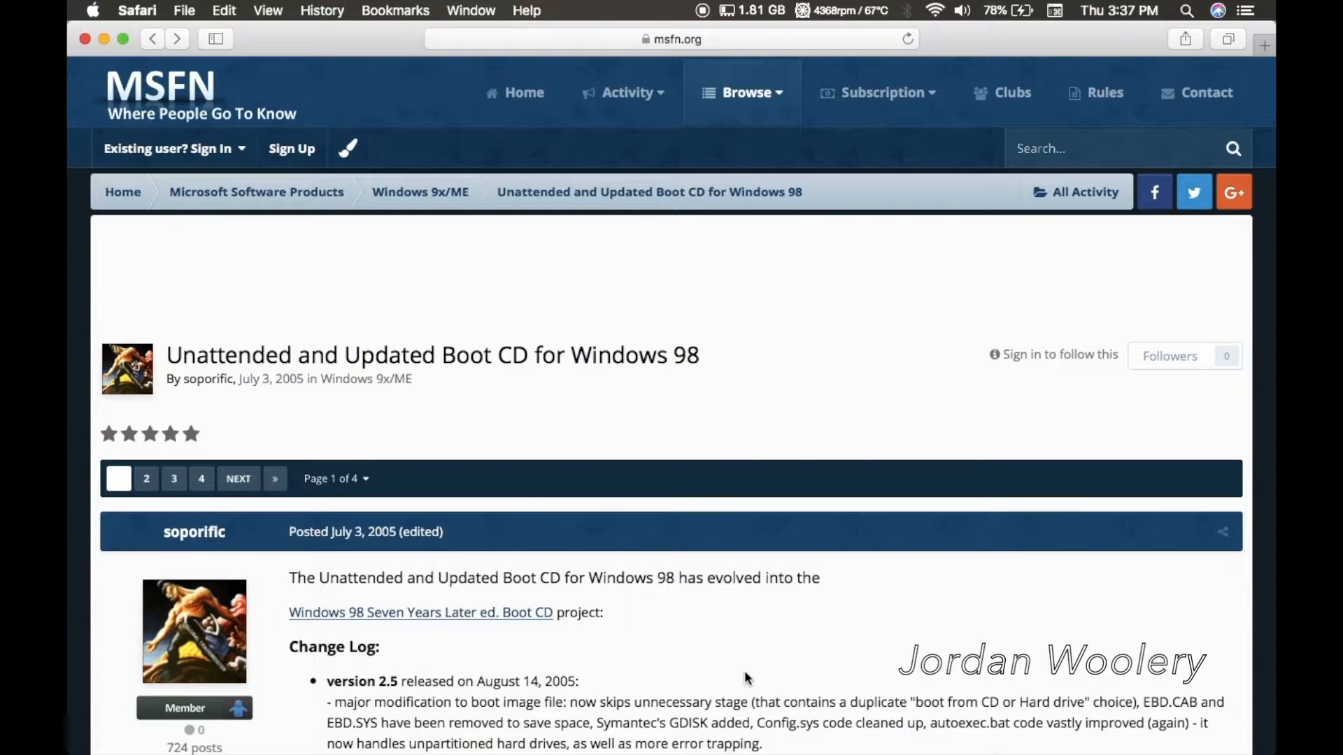
# Scroll through the boot CD output while waiting for the Main Menu to appear
pyautogui.scroll(-3)
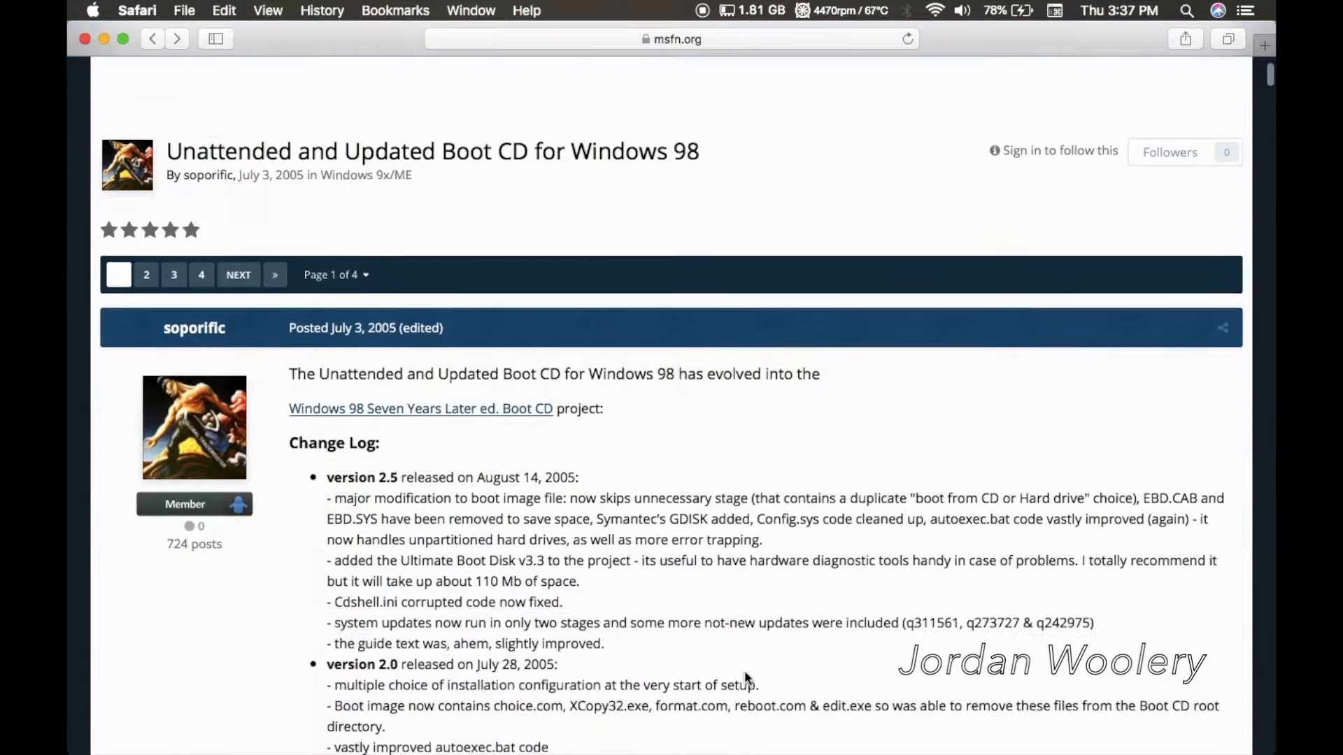
pyautogui.scroll(-3)
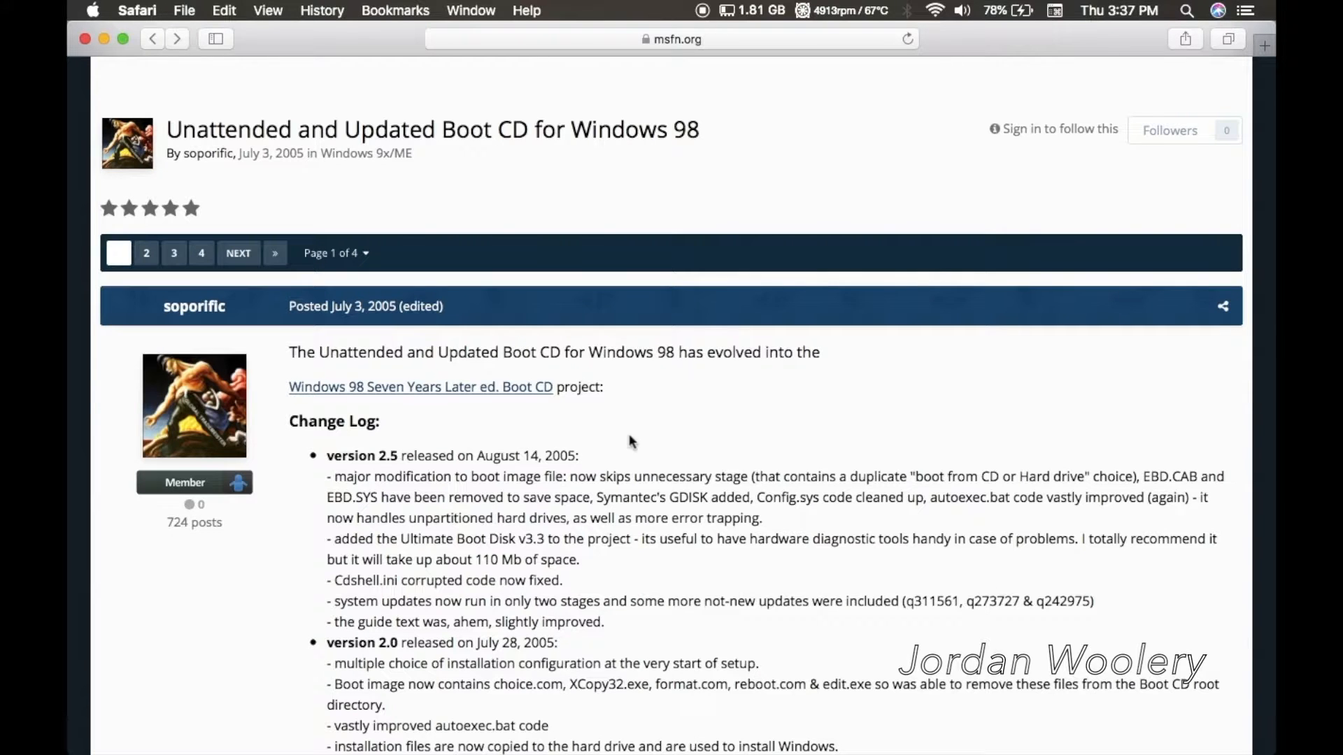
pyautogui.scroll(-3)
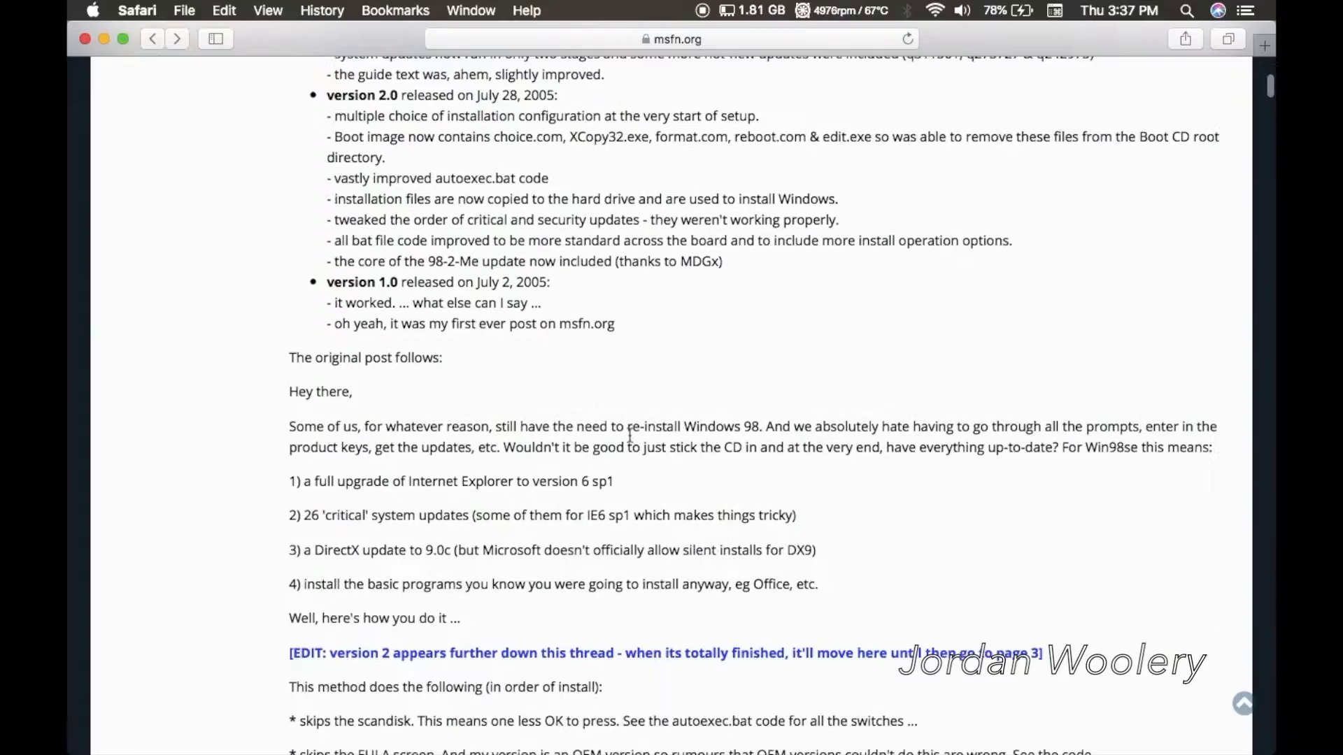
pyautogui.scroll(-3)
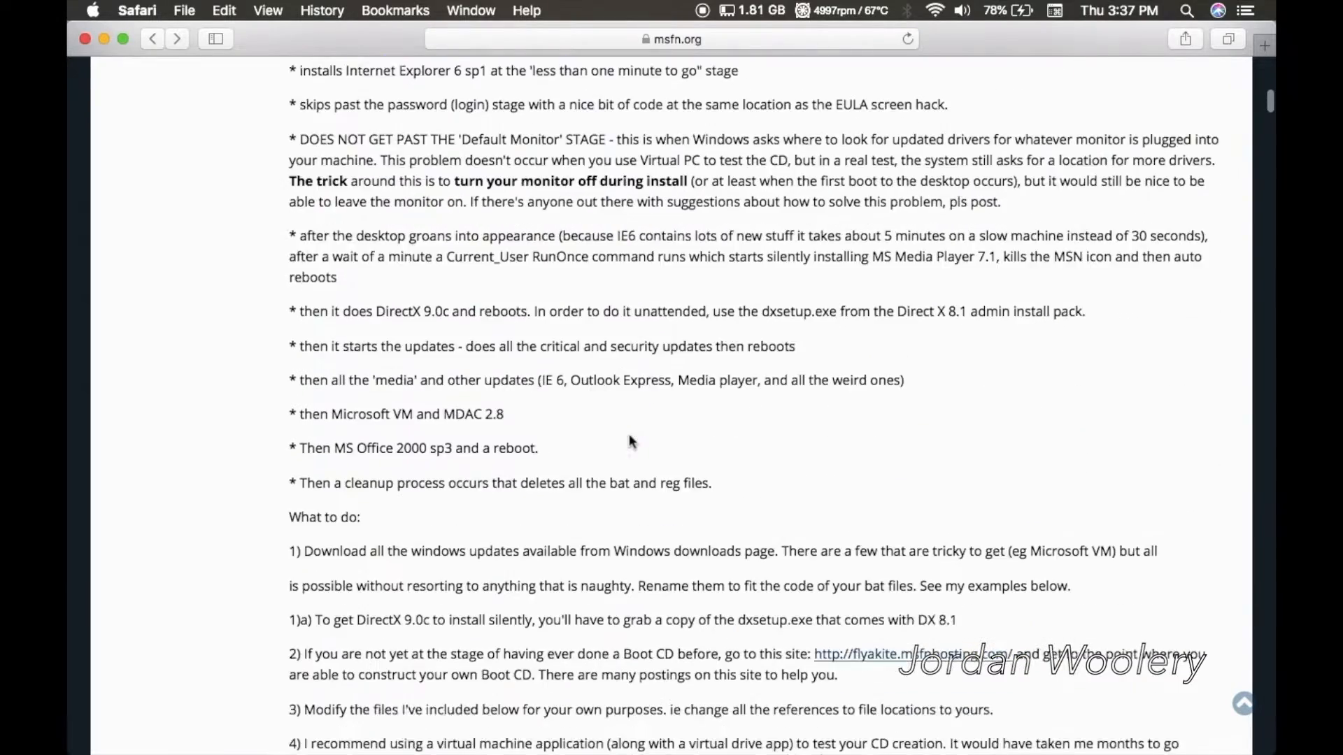
pyautogui.scroll(-3)
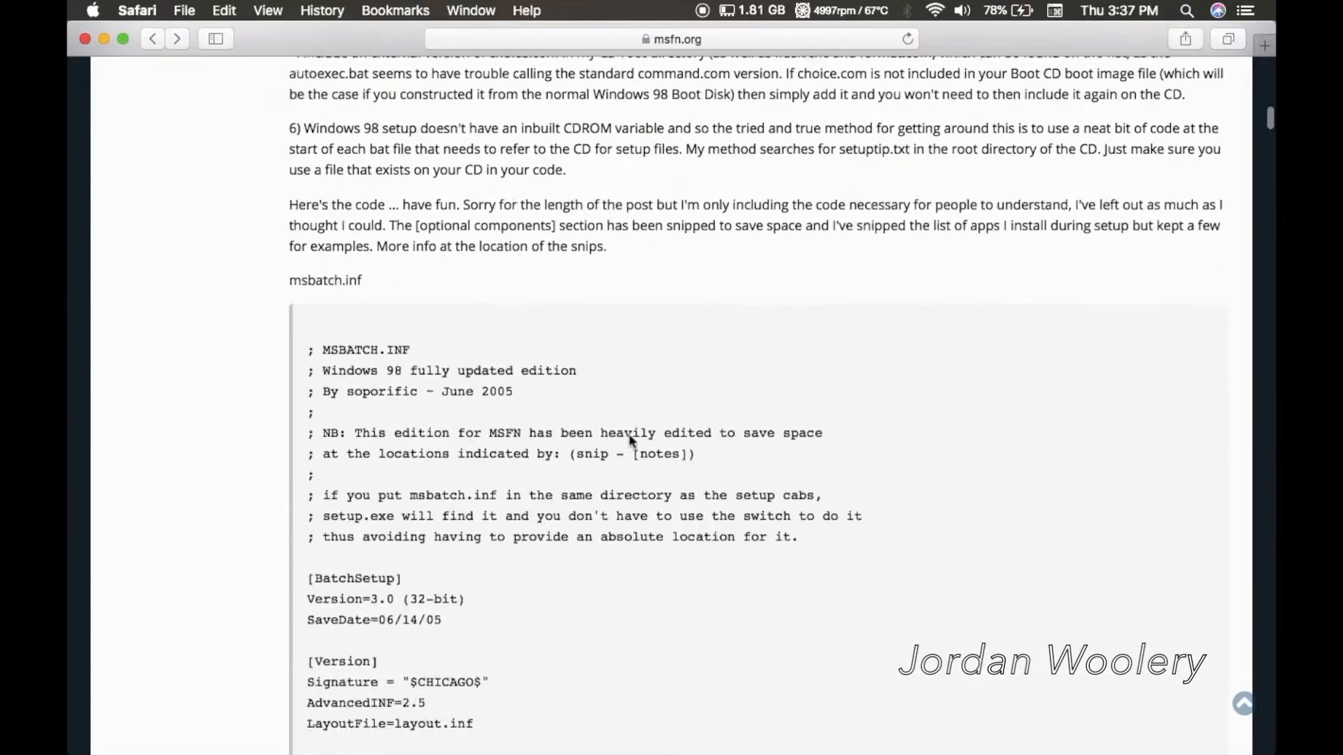
pyautogui.scroll(-3)
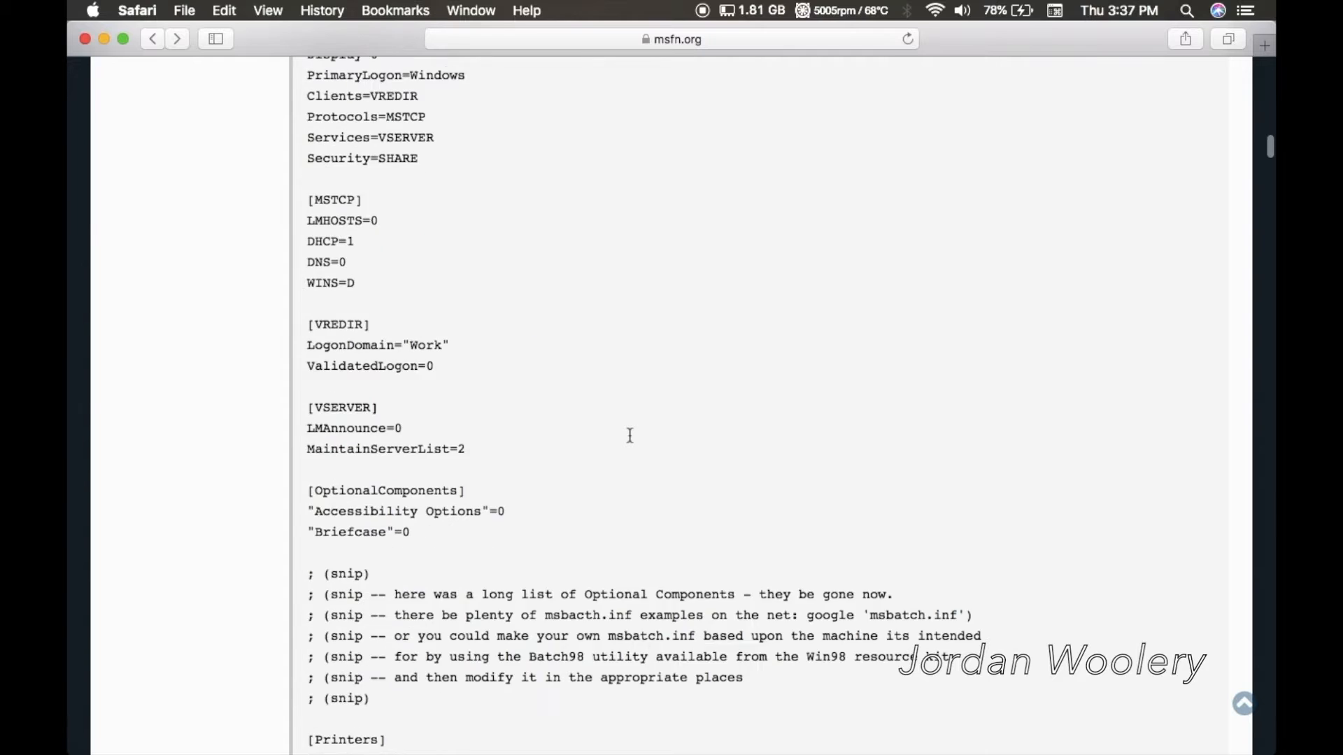
pyautogui.scroll(-3)
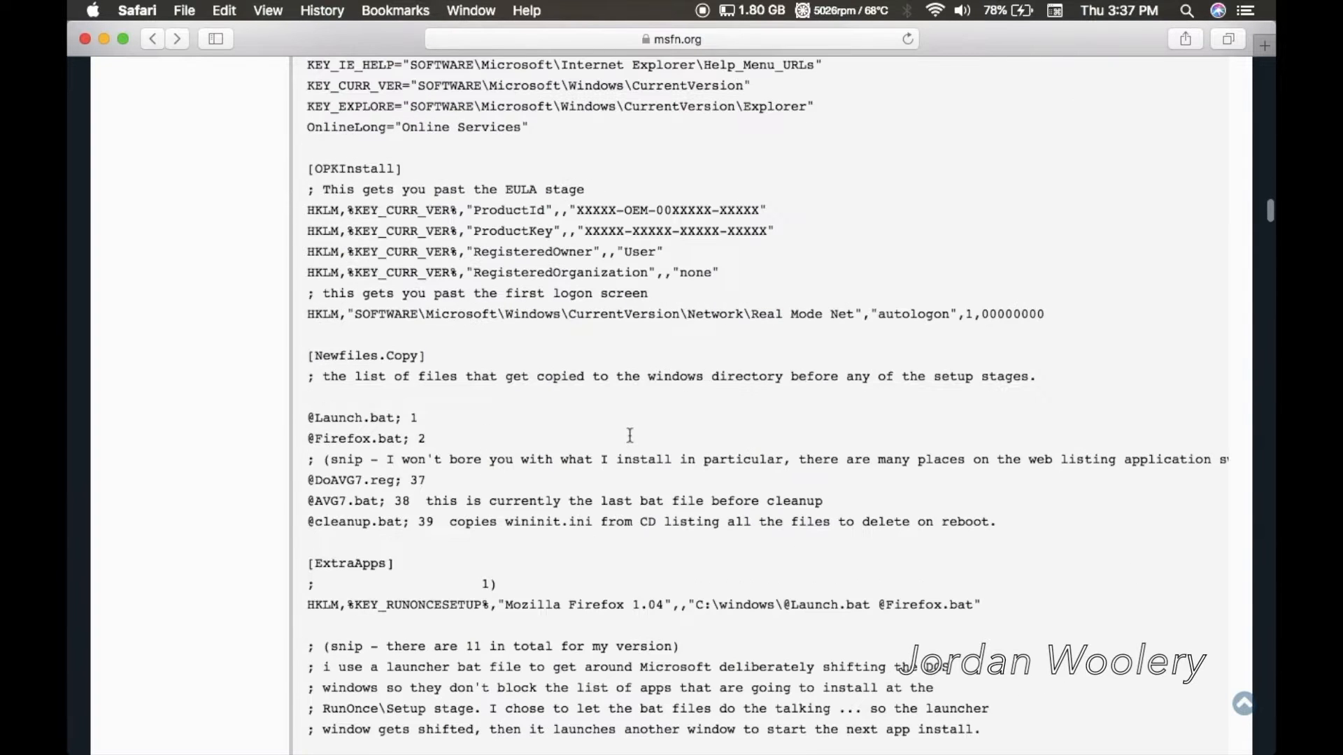
pyautogui.scroll(-3)
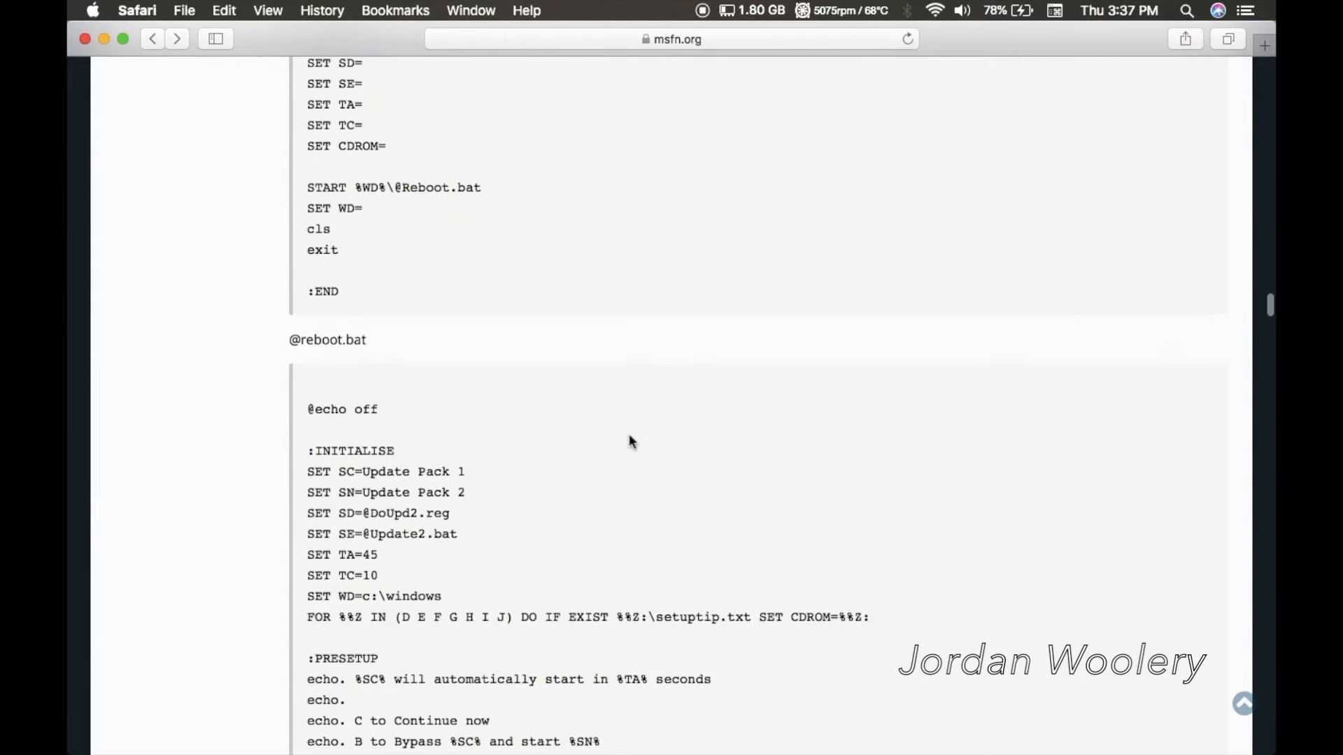
pyautogui.scroll(-3)
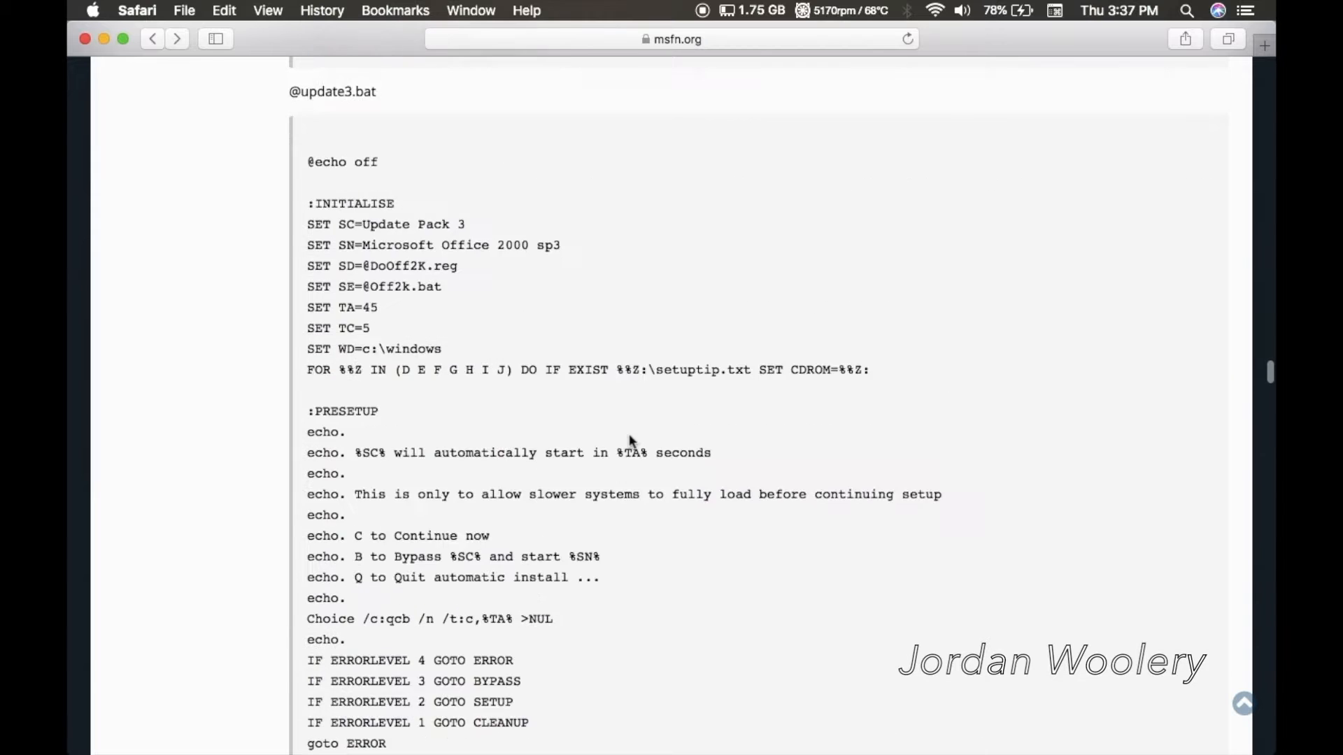
pyautogui.scroll(-3)
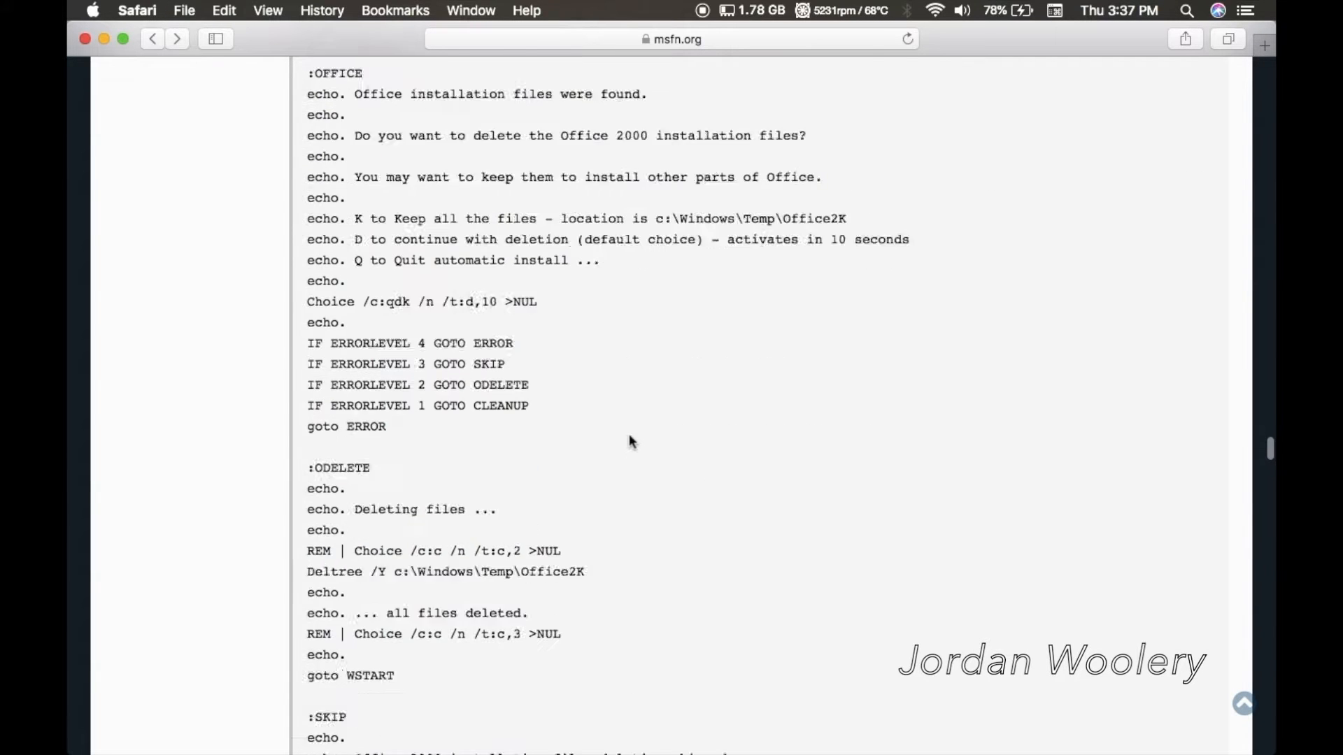
pyautogui.scroll(-3)
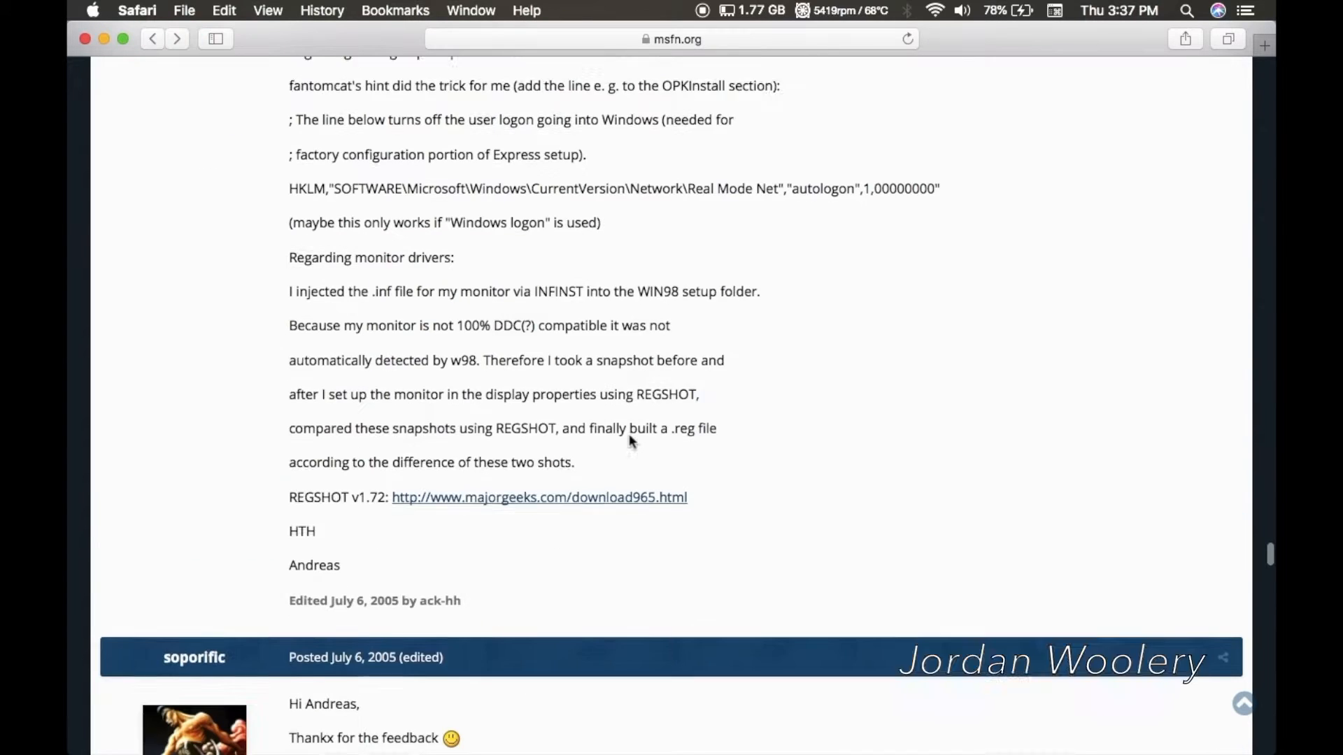
pyautogui.scroll(-3)
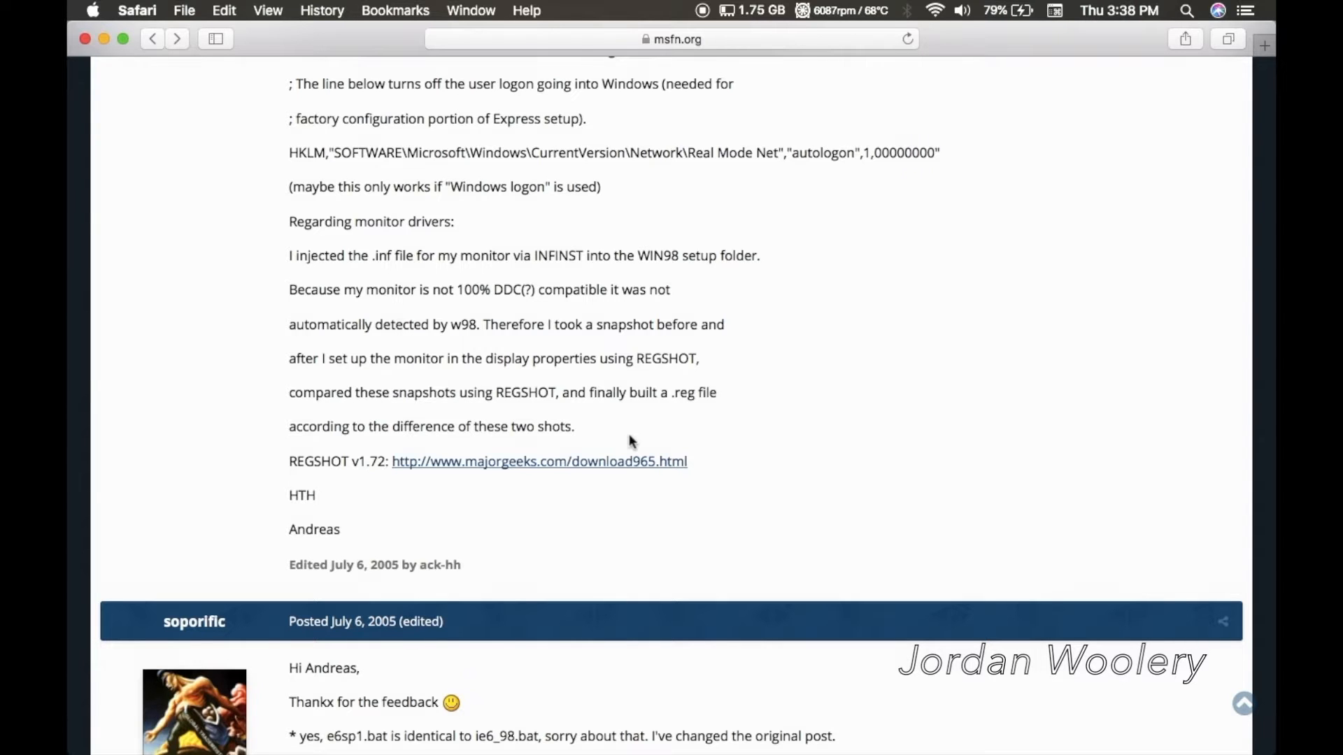
pyautogui.scroll(-3)
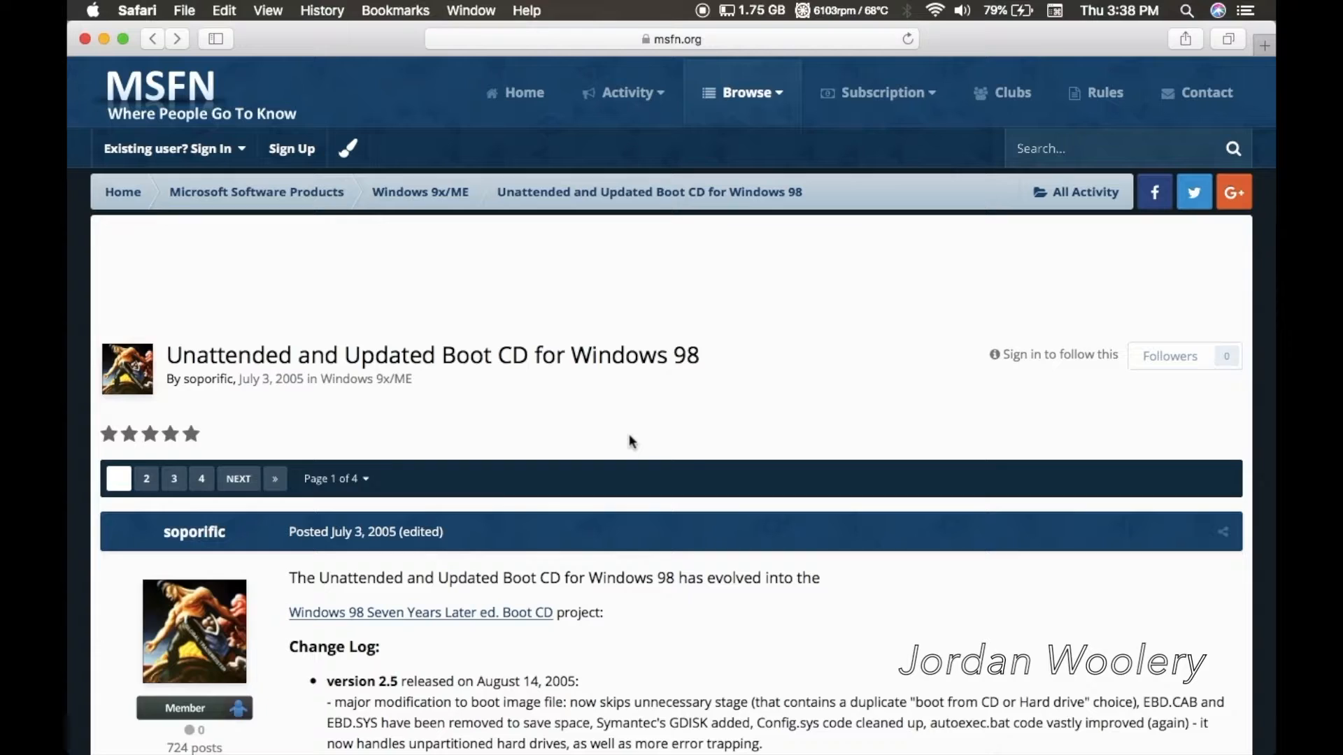
pyautogui.scroll(-3)
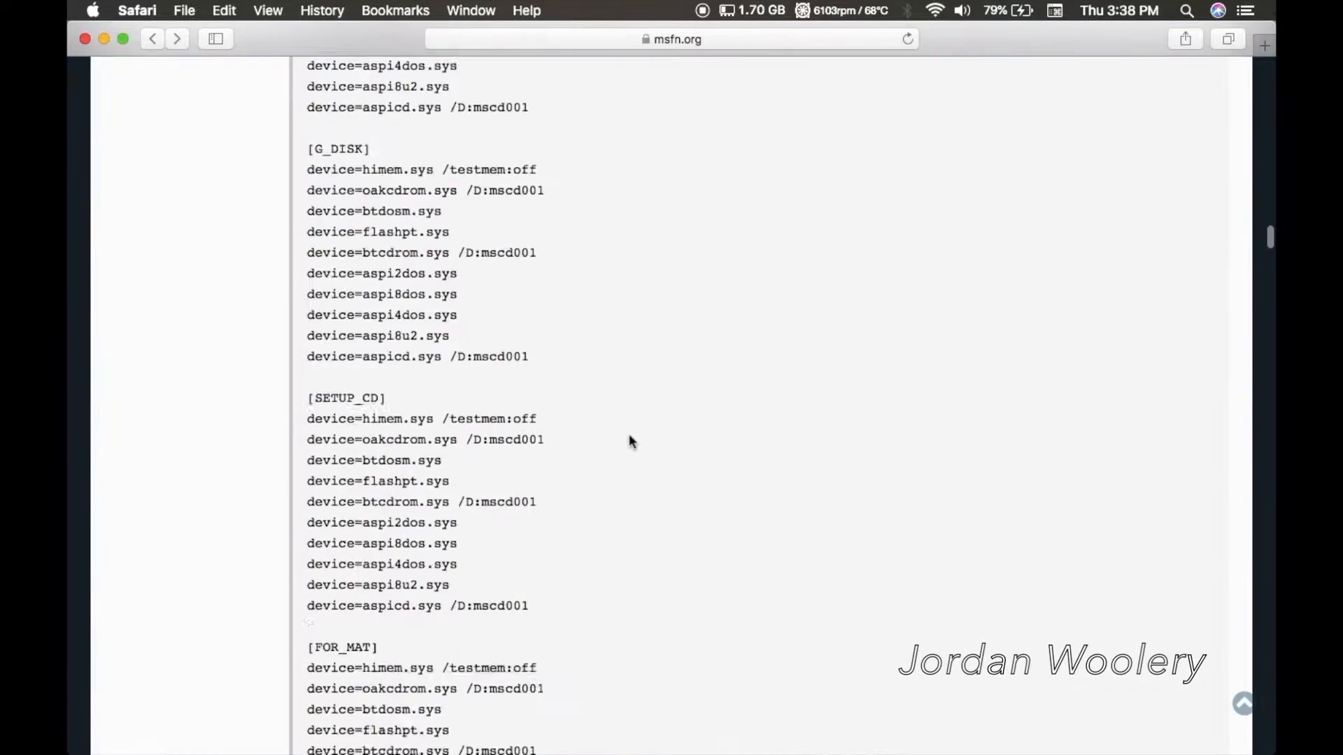
pyautogui.scroll(-3)
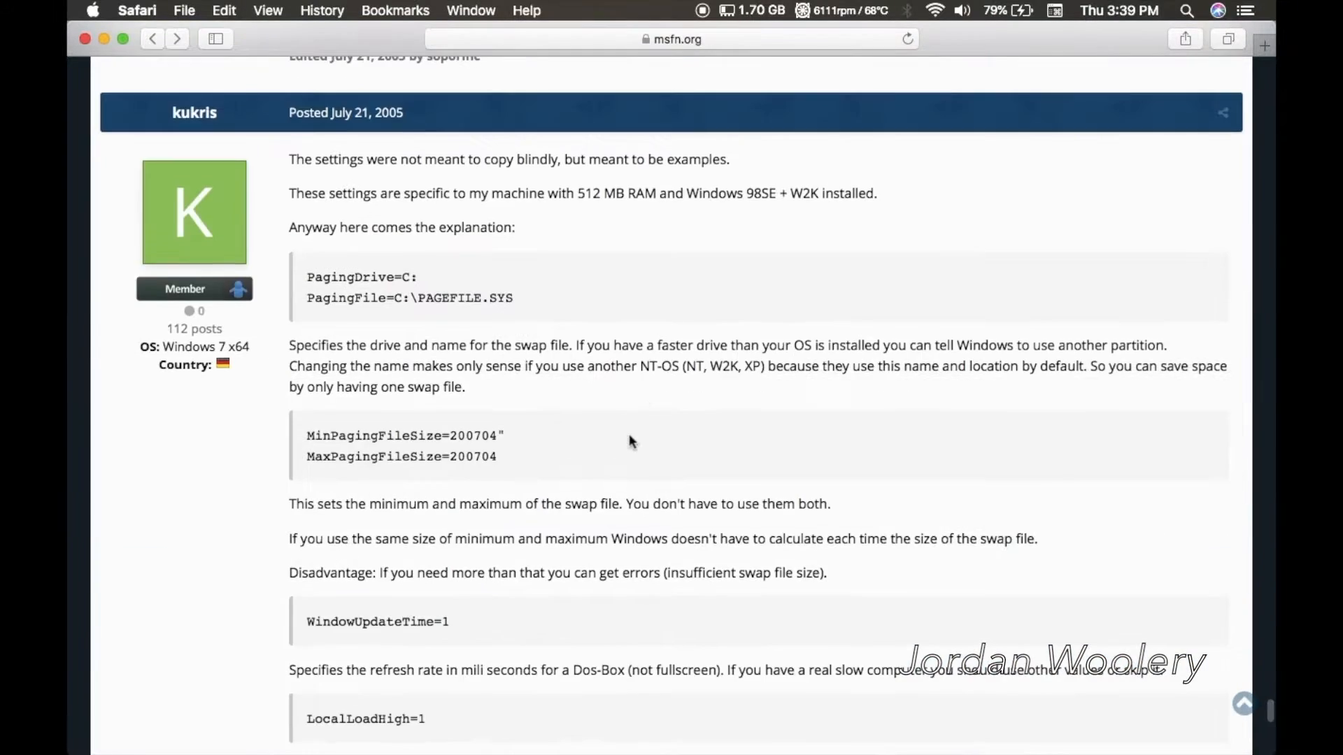
pyautogui.scroll(-3)
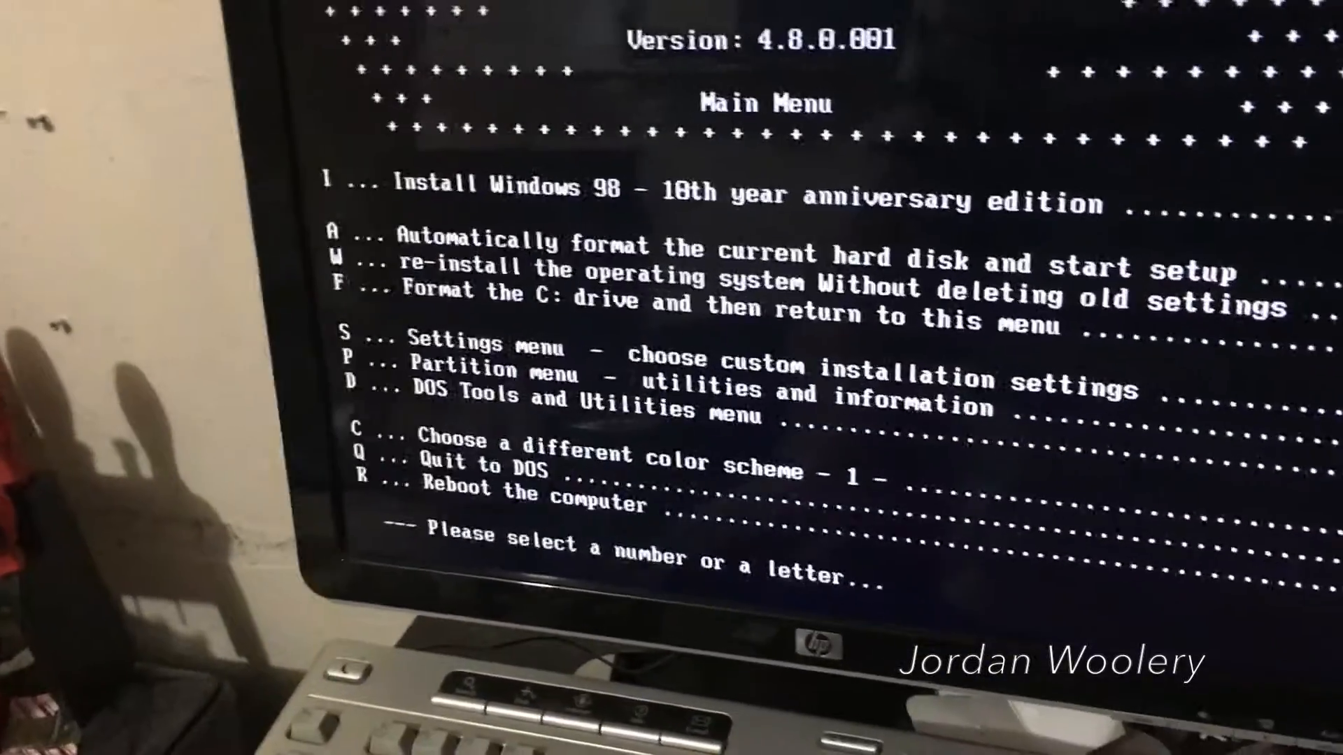
pyautogui.press('S')
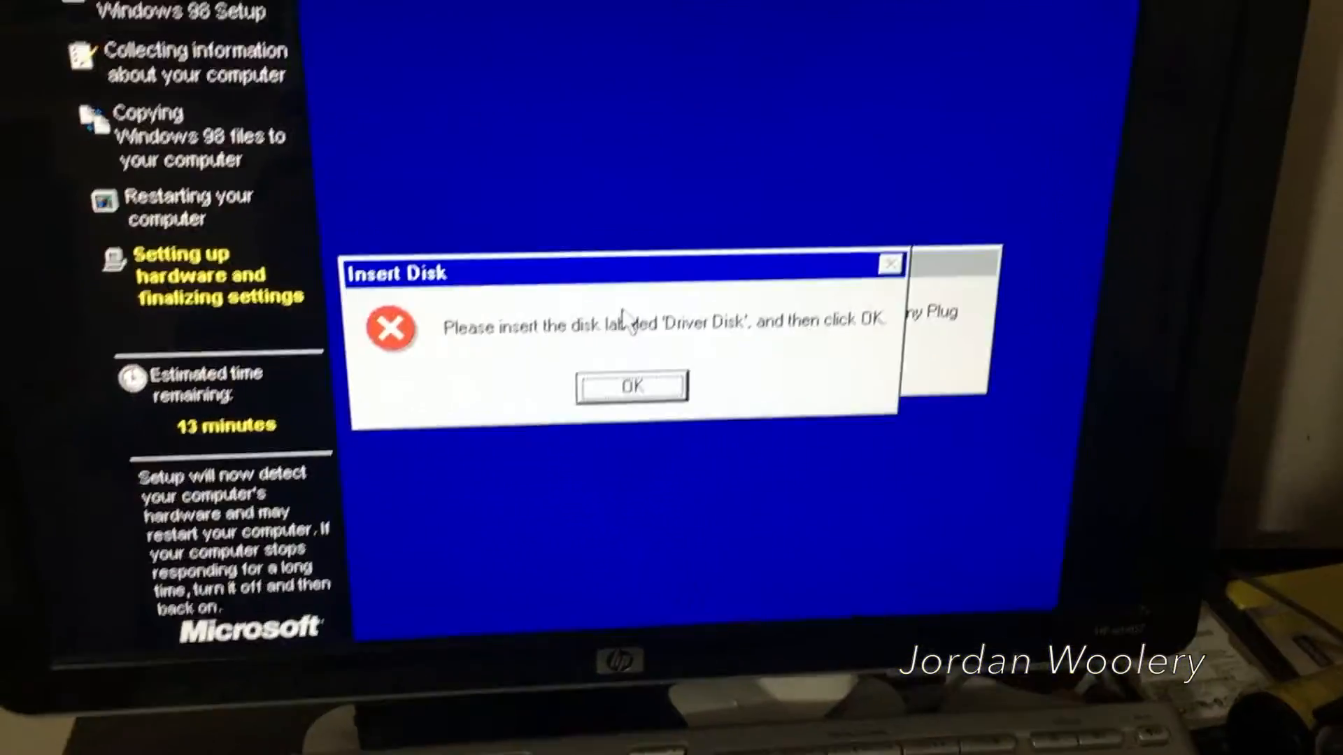
# Skip the missing essdc.exe driver file so hardware setup continues
pyautogui.click(631, 386)
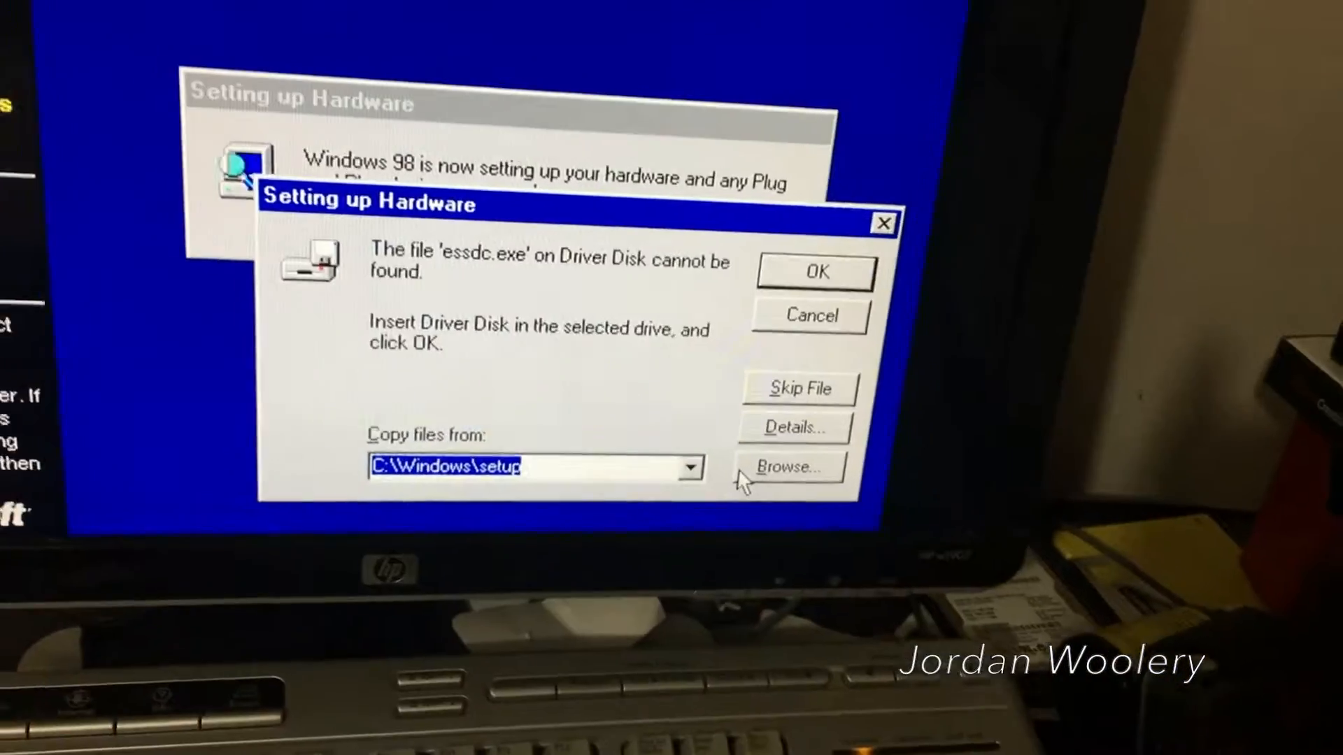
pyautogui.click(795, 467)
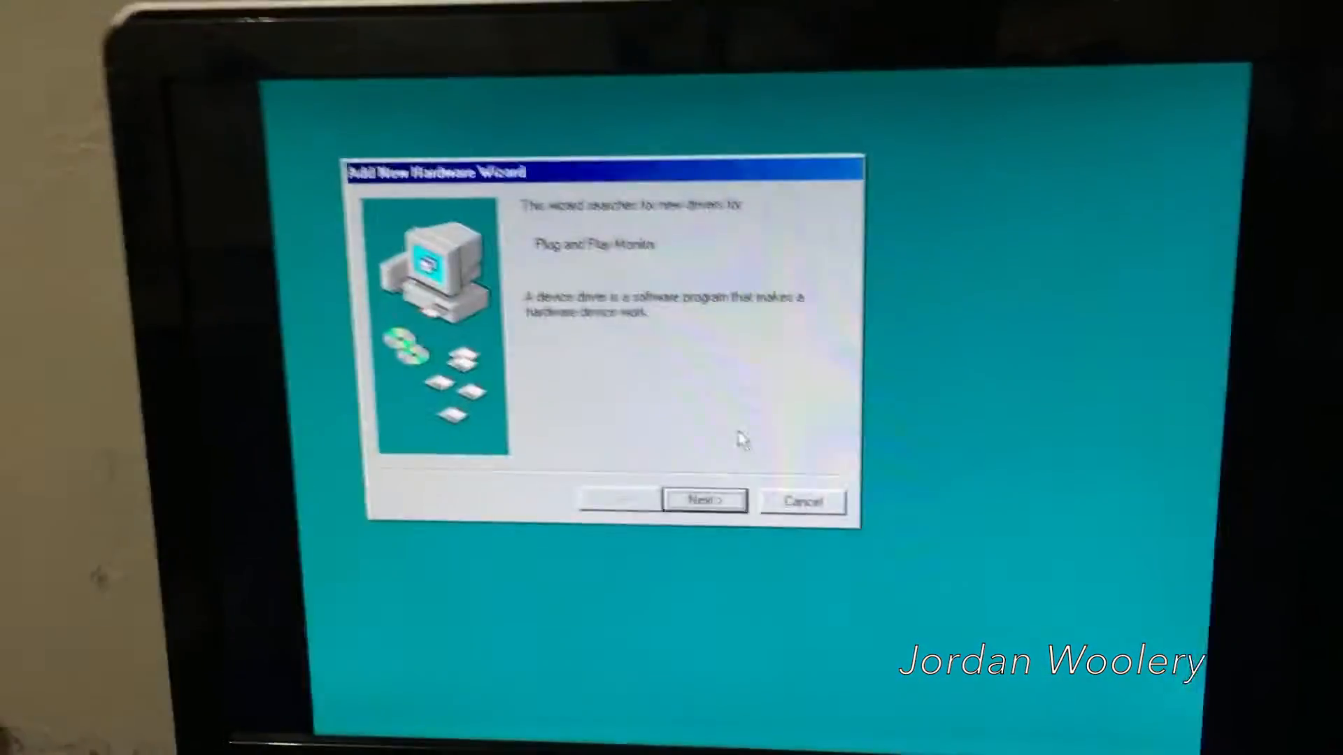
# Let the Add New Hardware Wizard search for a Plug and Play Monitor driver
pyautogui.click(699, 499)
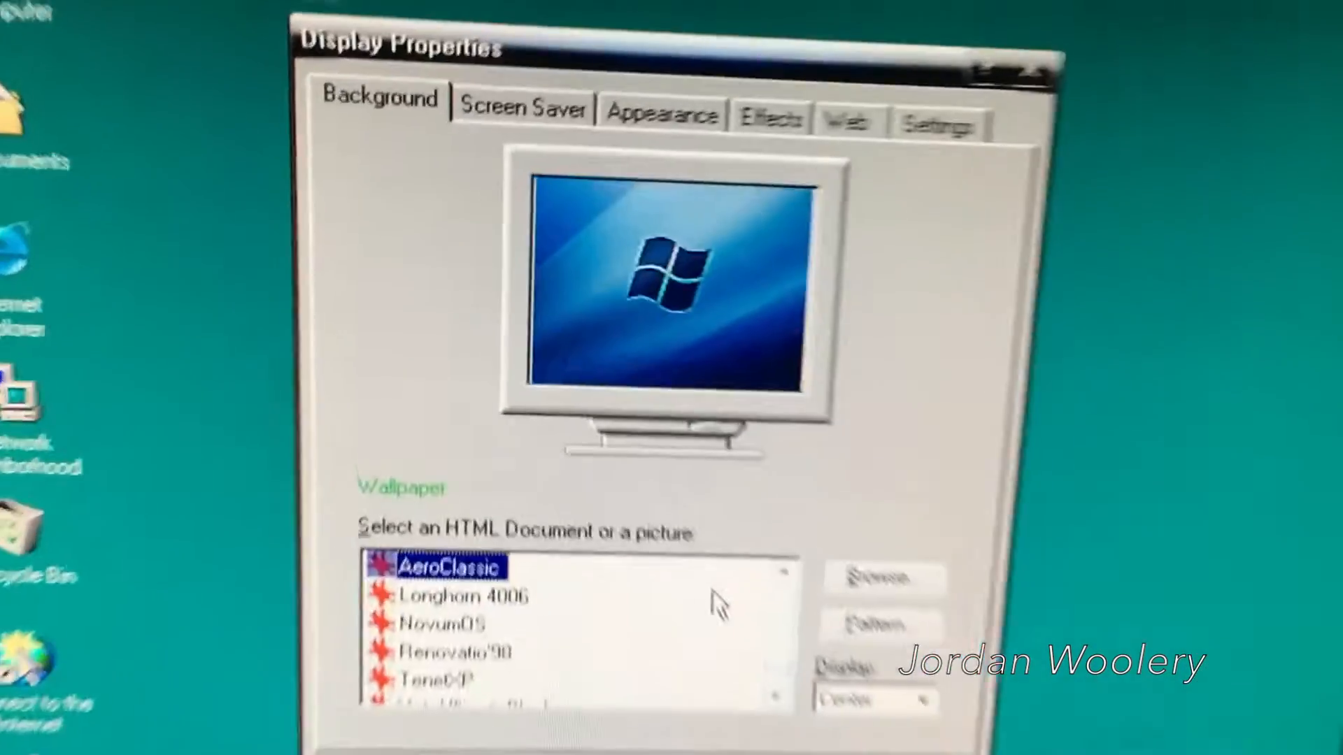
# Preview NovumOS and Renovatio'98, then choose the TenetXP wallpaper stretched
pyautogui.click(457, 582)
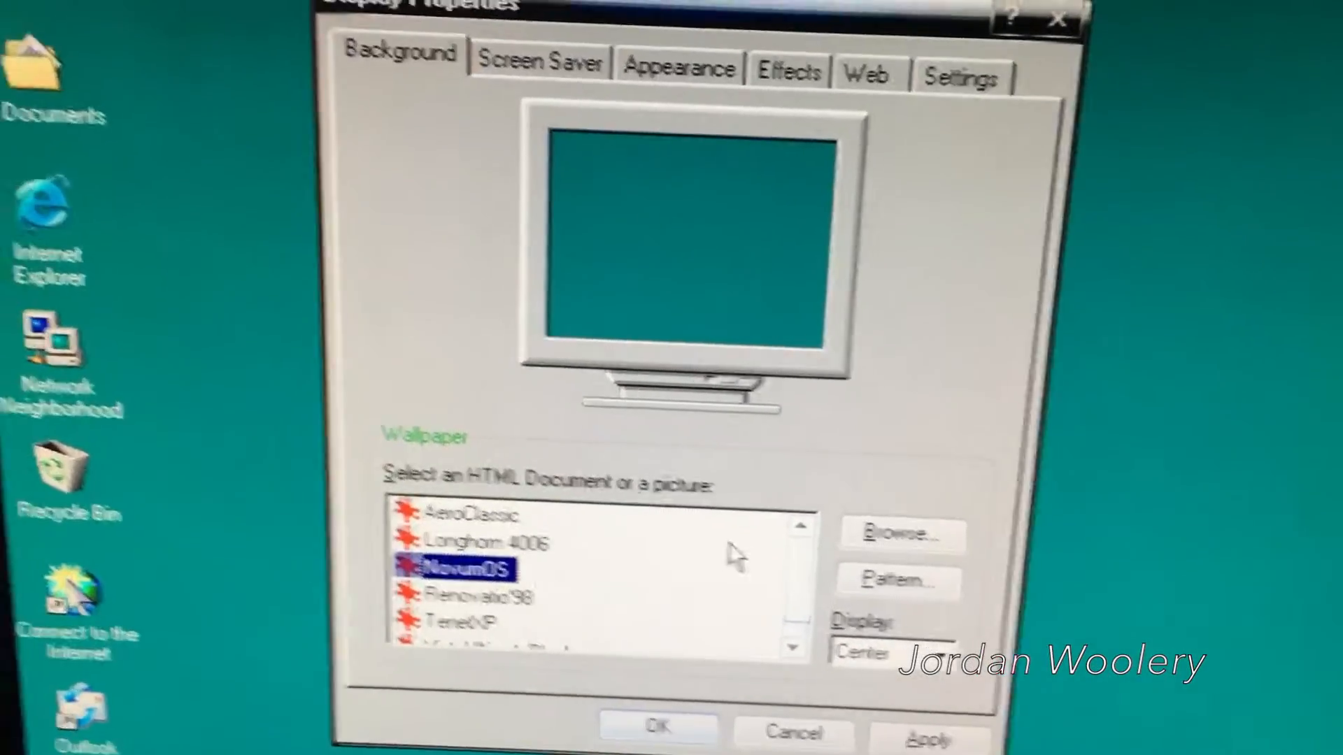
pyautogui.click(467, 596)
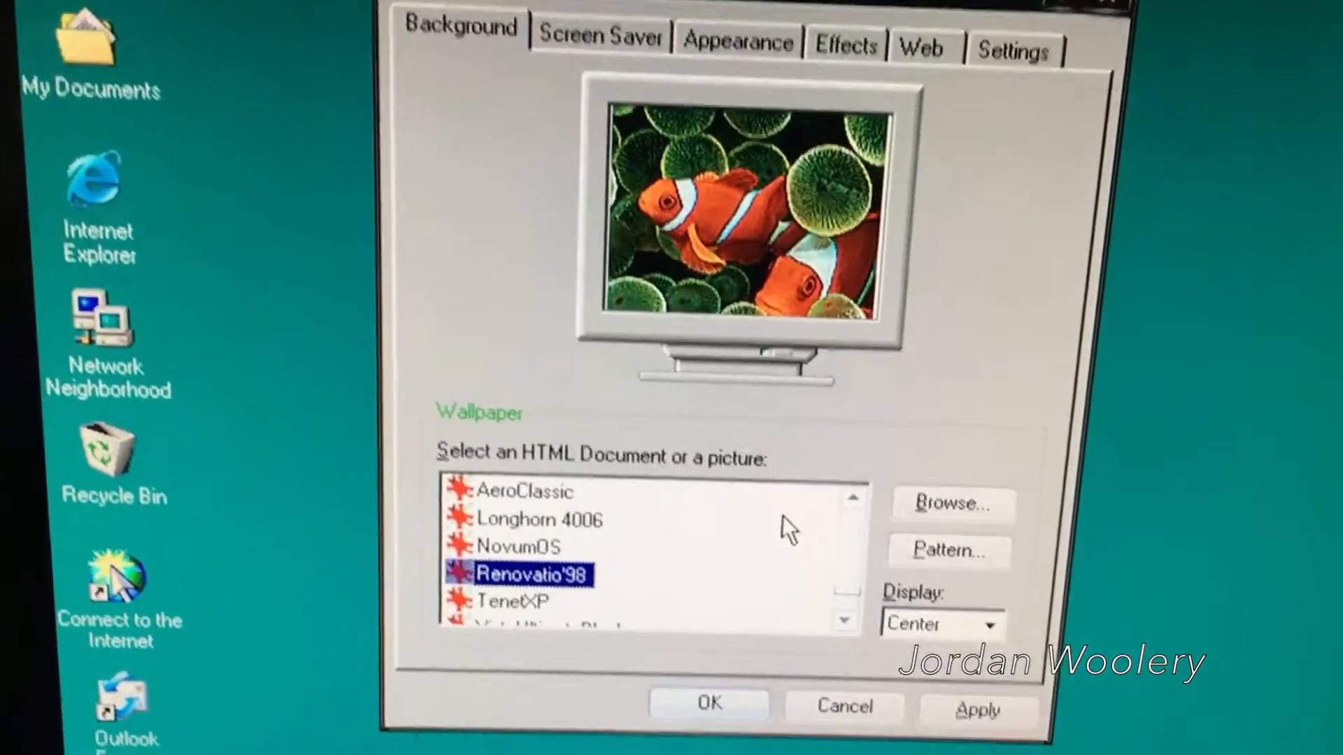
pyautogui.click(443, 604)
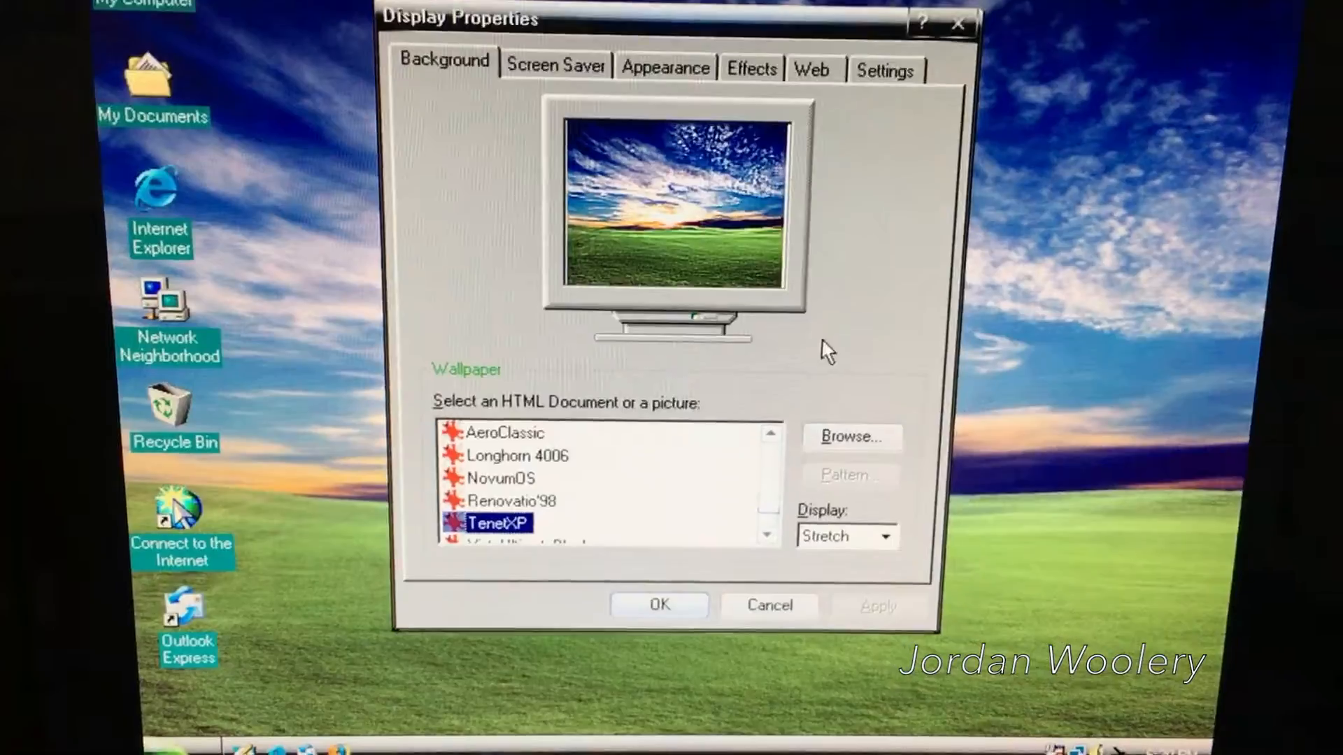
pyautogui.click(884, 70)
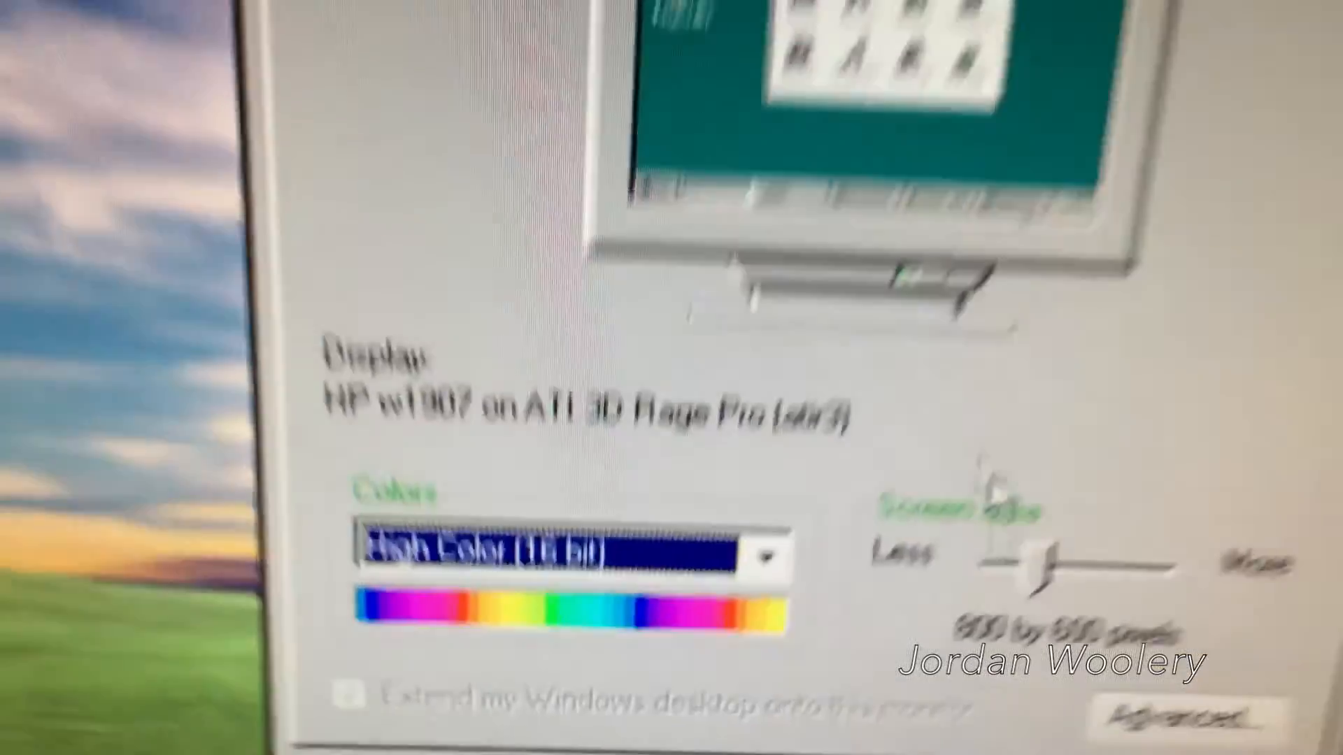
# Set the screen area to 1024 by 768, apply it and keep the new resolution
pyautogui.click(576, 532)
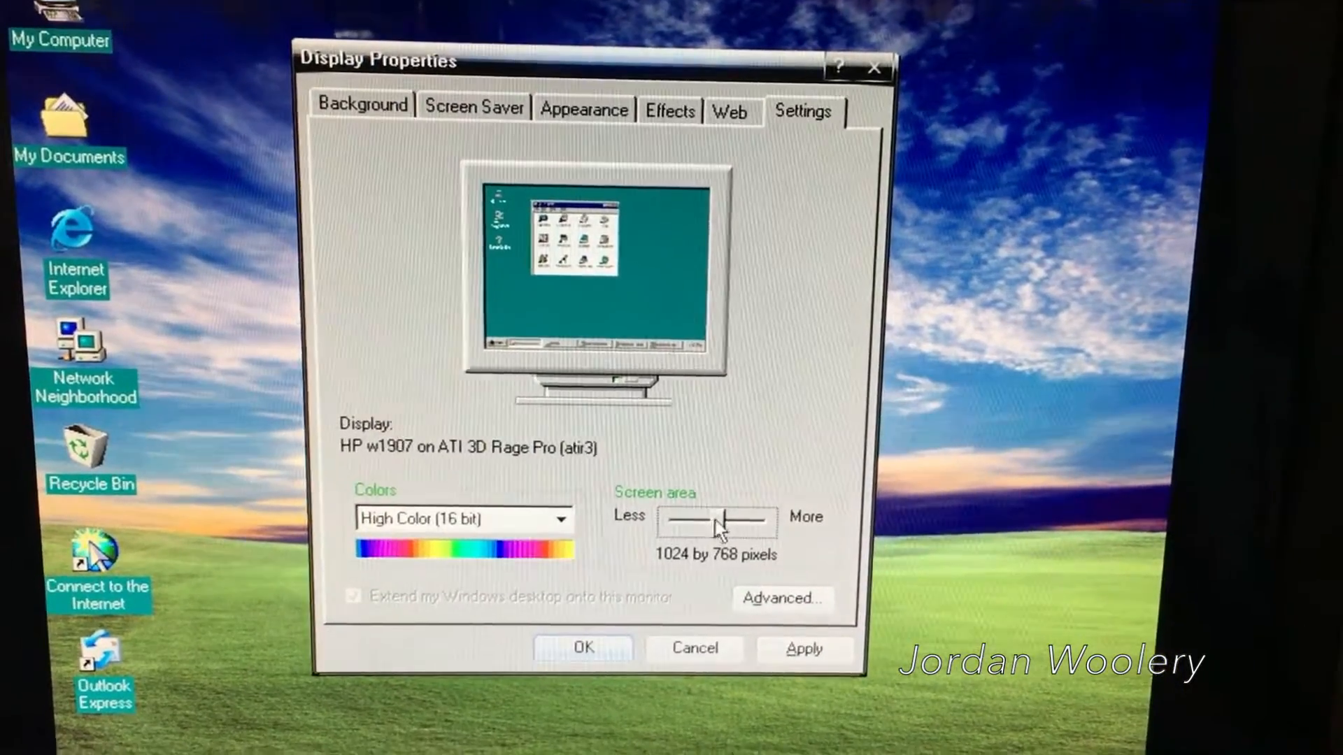
pyautogui.click(806, 649)
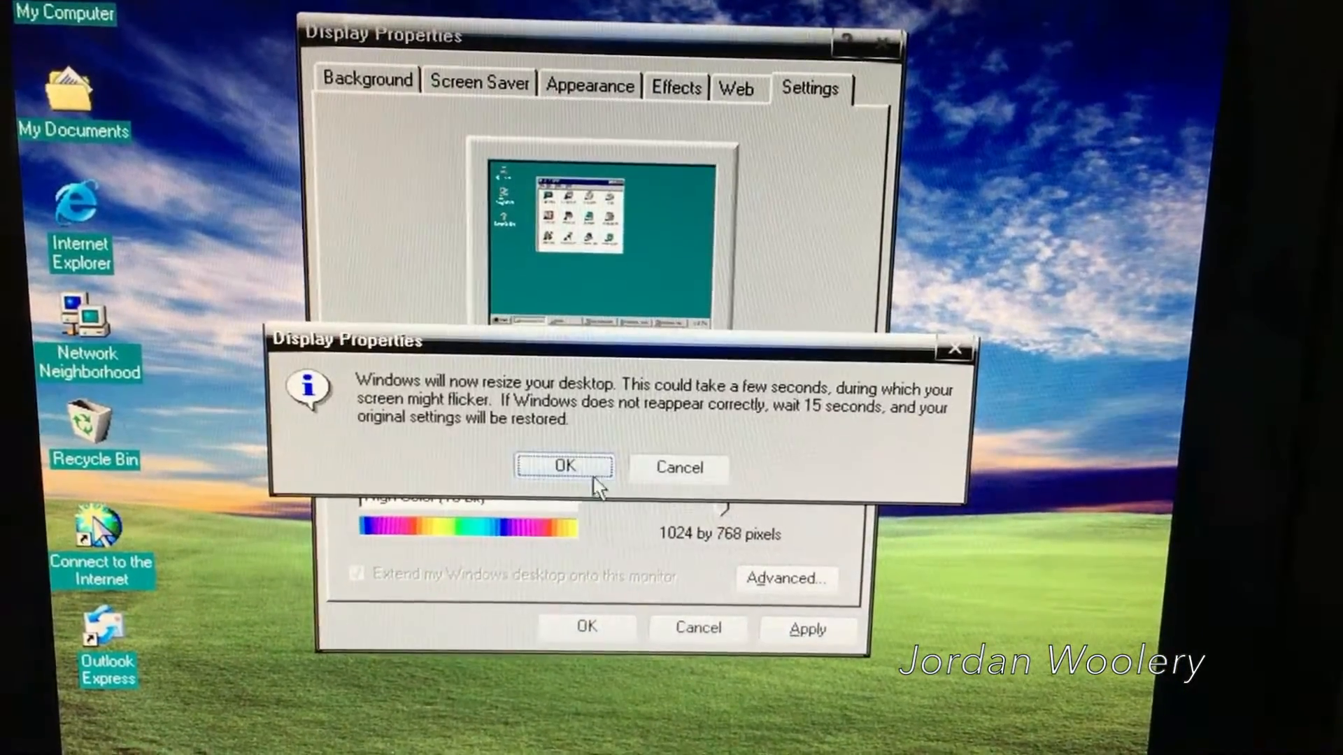
pyautogui.click(563, 467)
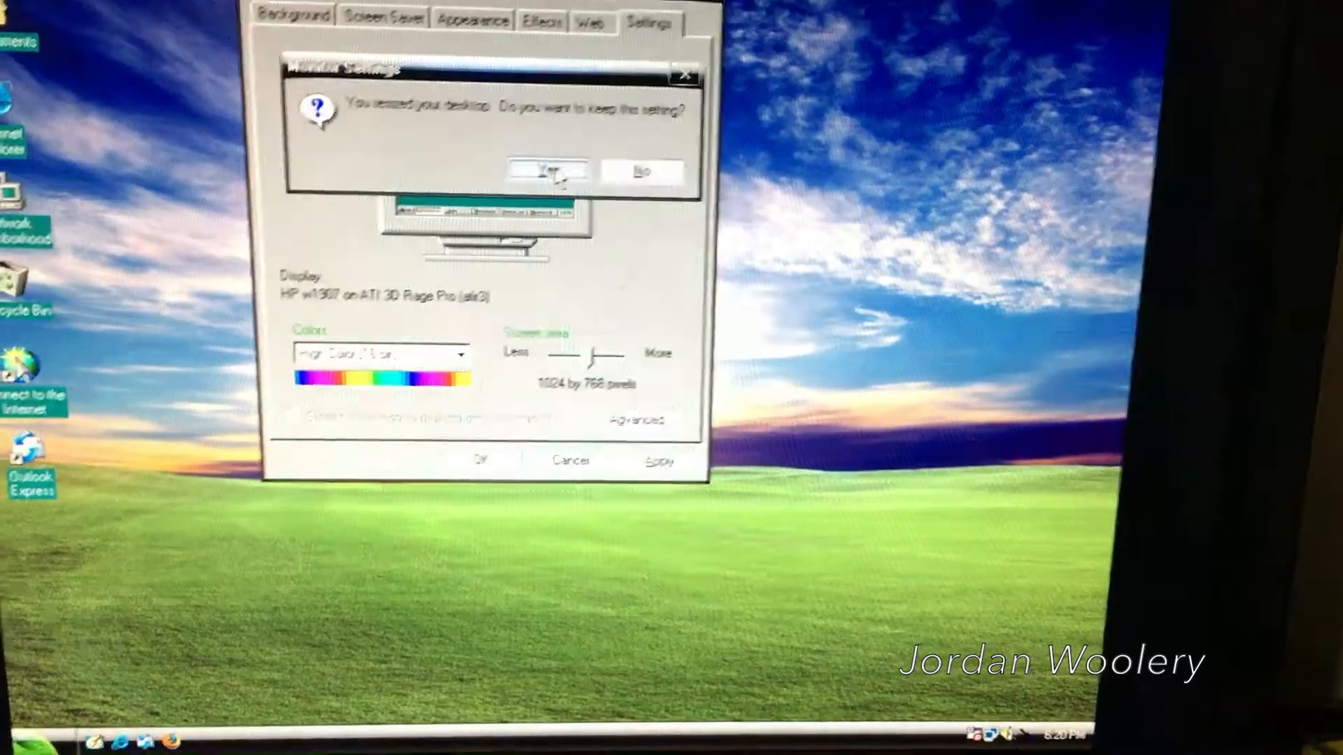
pyautogui.click(554, 172)
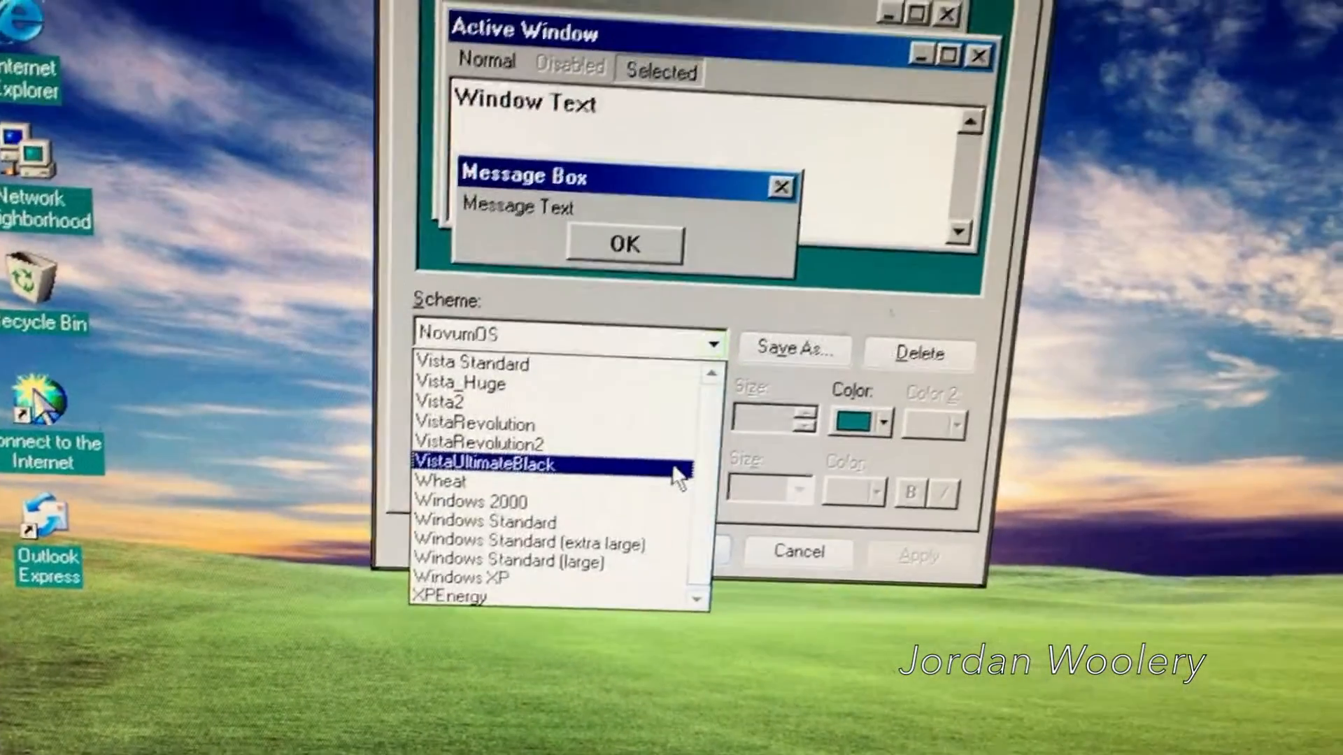
# Apply the Vista2 scheme, then switch to the Vista Standard colour scheme
pyautogui.click(487, 463)
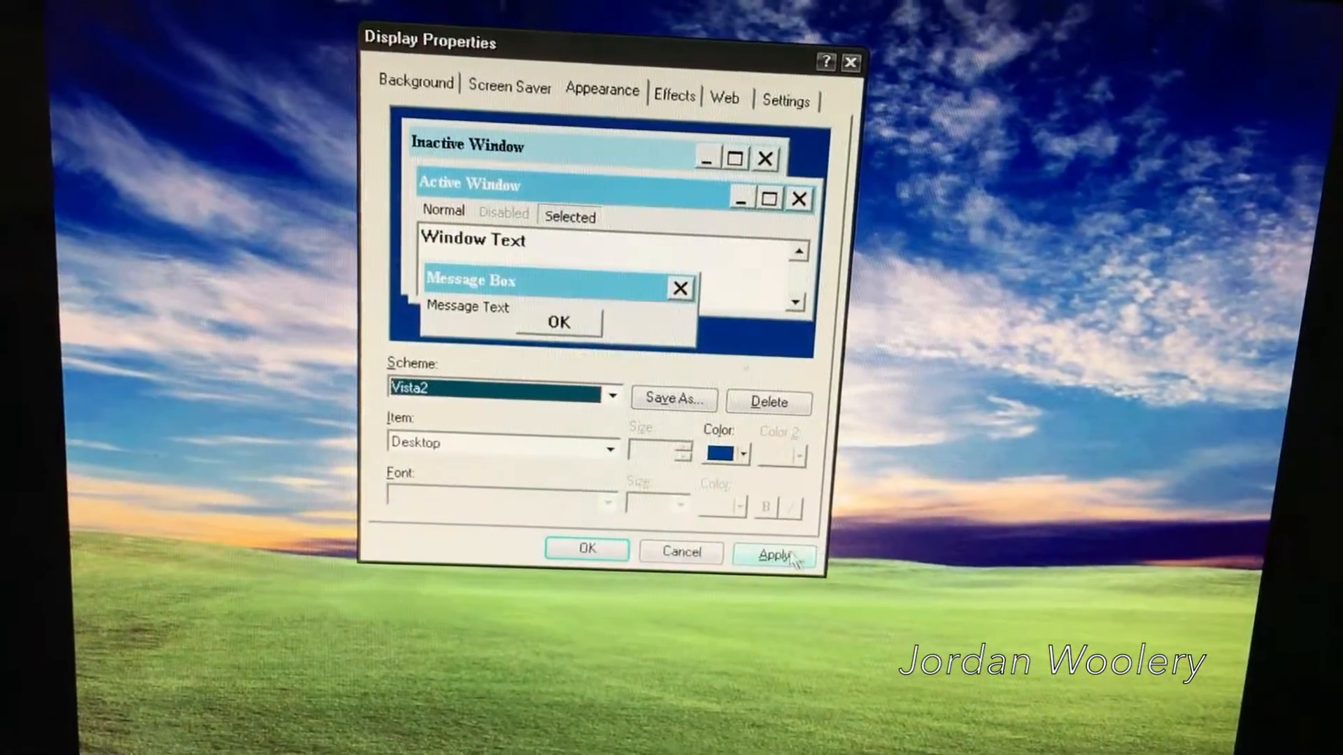
pyautogui.click(773, 554)
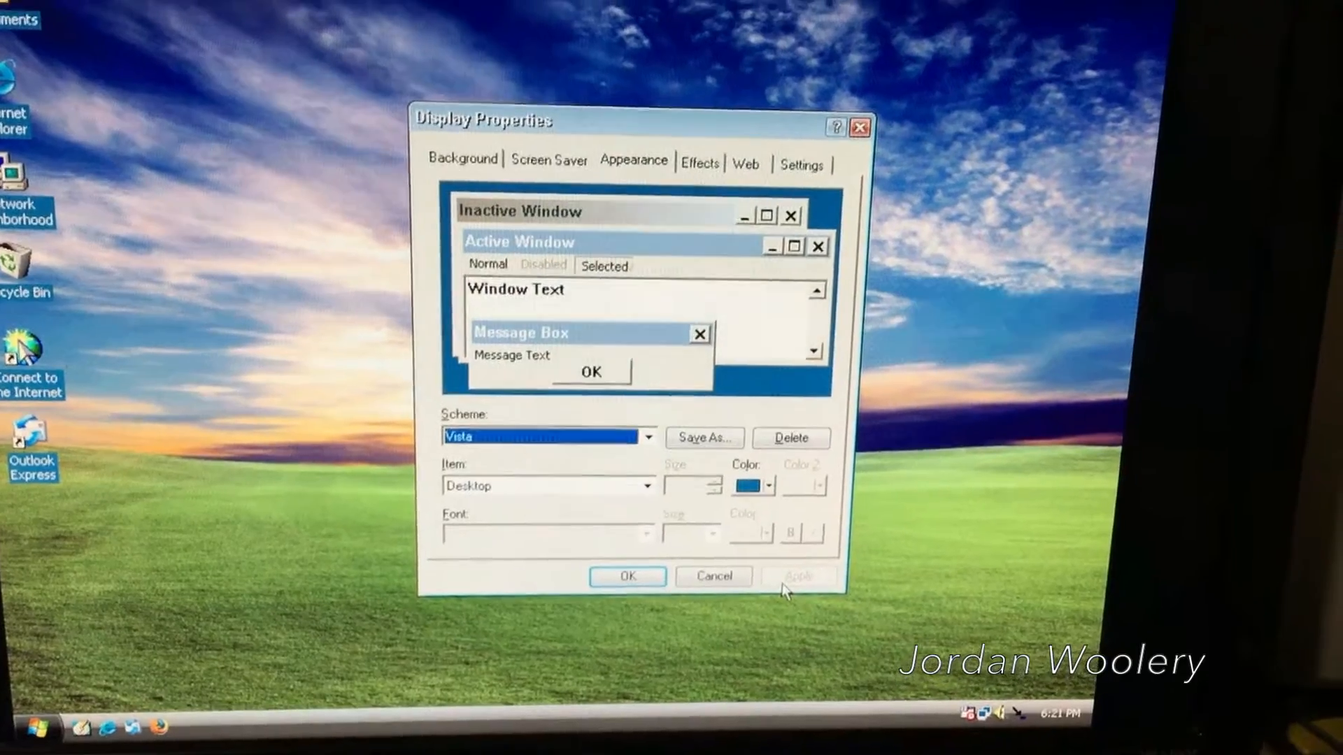
pyautogui.click(646, 436)
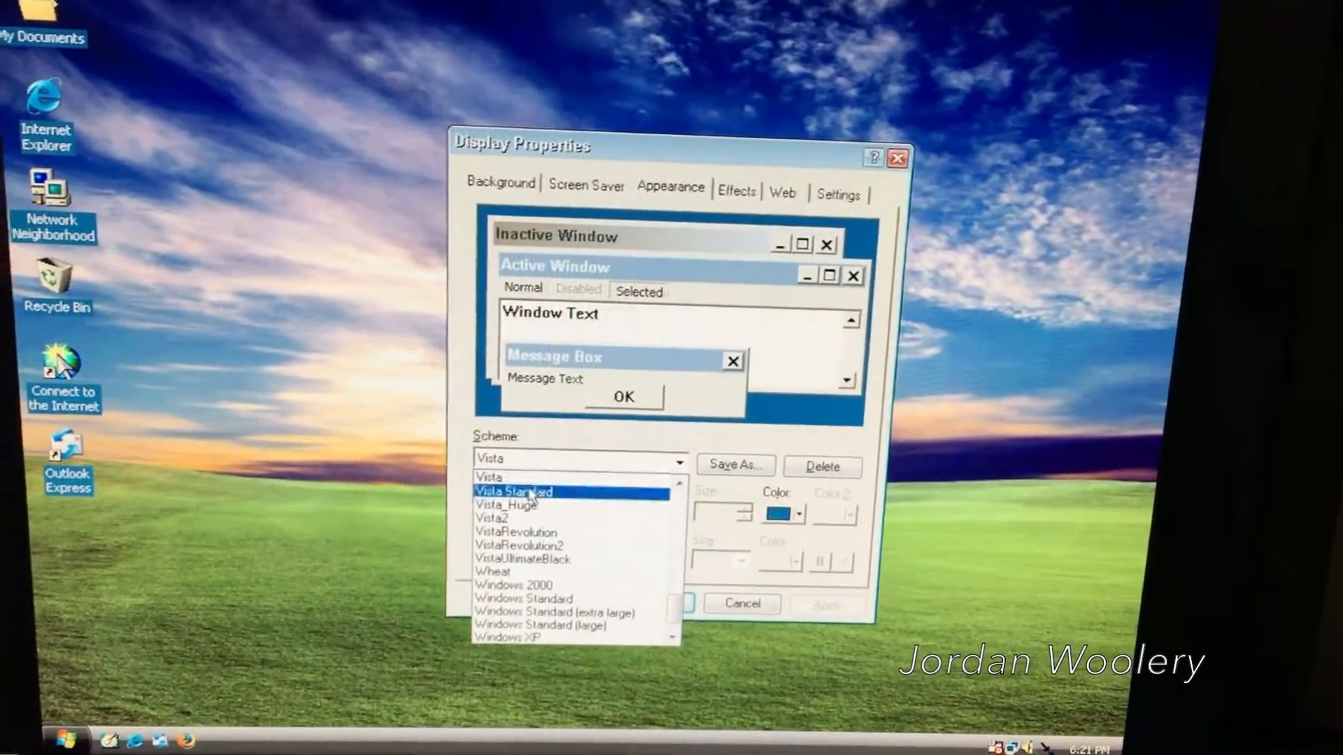
pyautogui.click(513, 491)
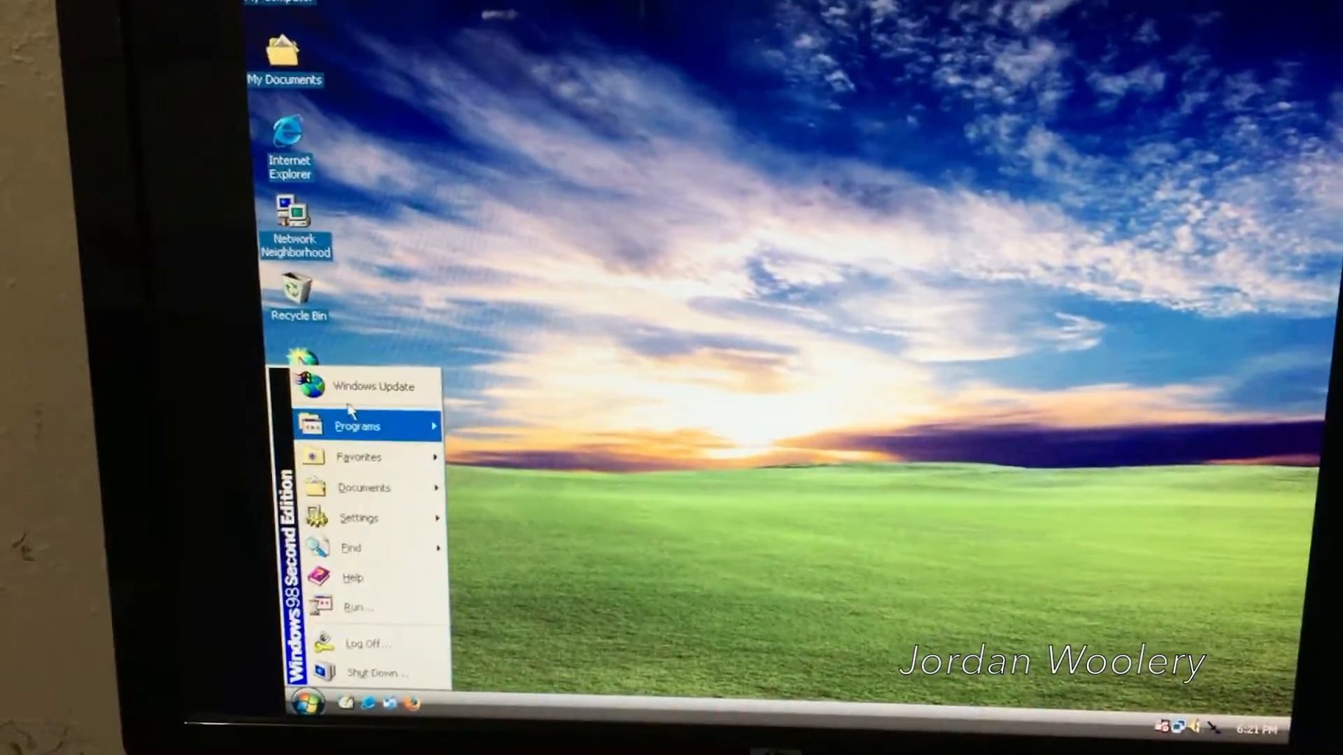
pyautogui.click(358, 427)
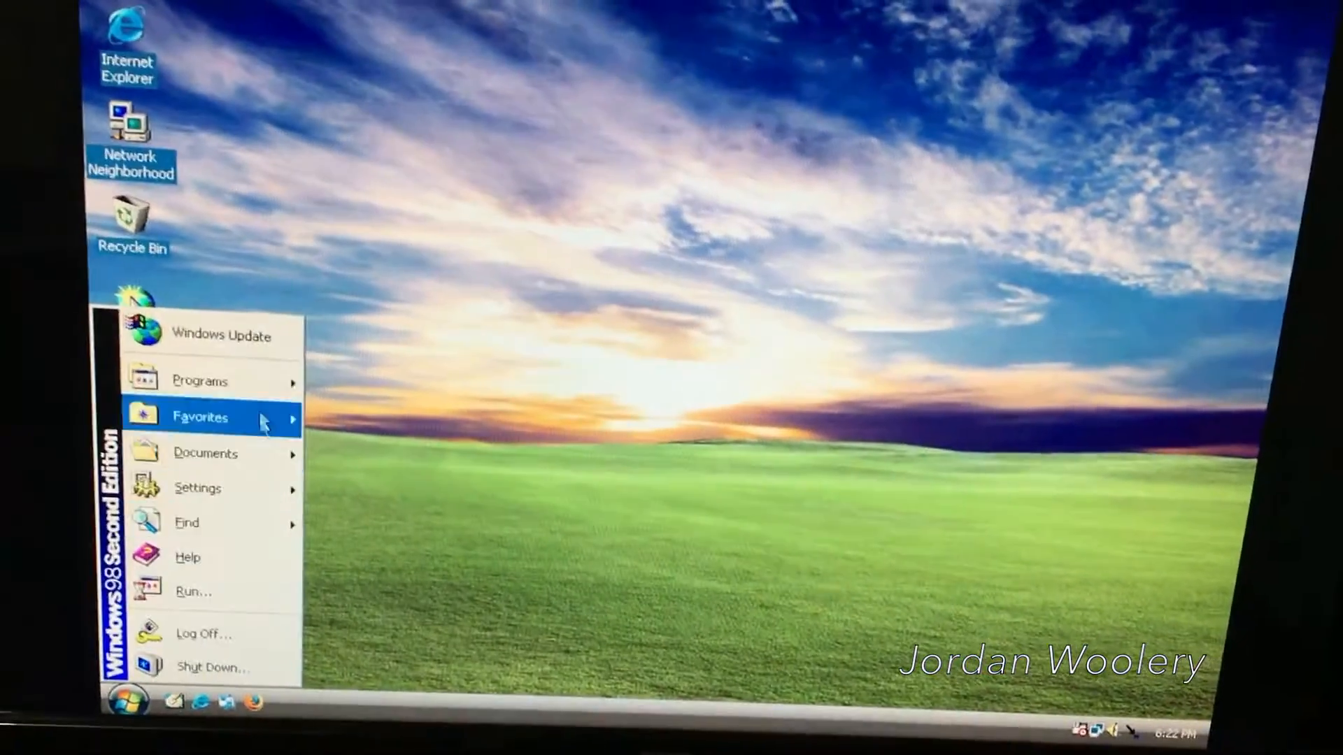
pyautogui.click(201, 381)
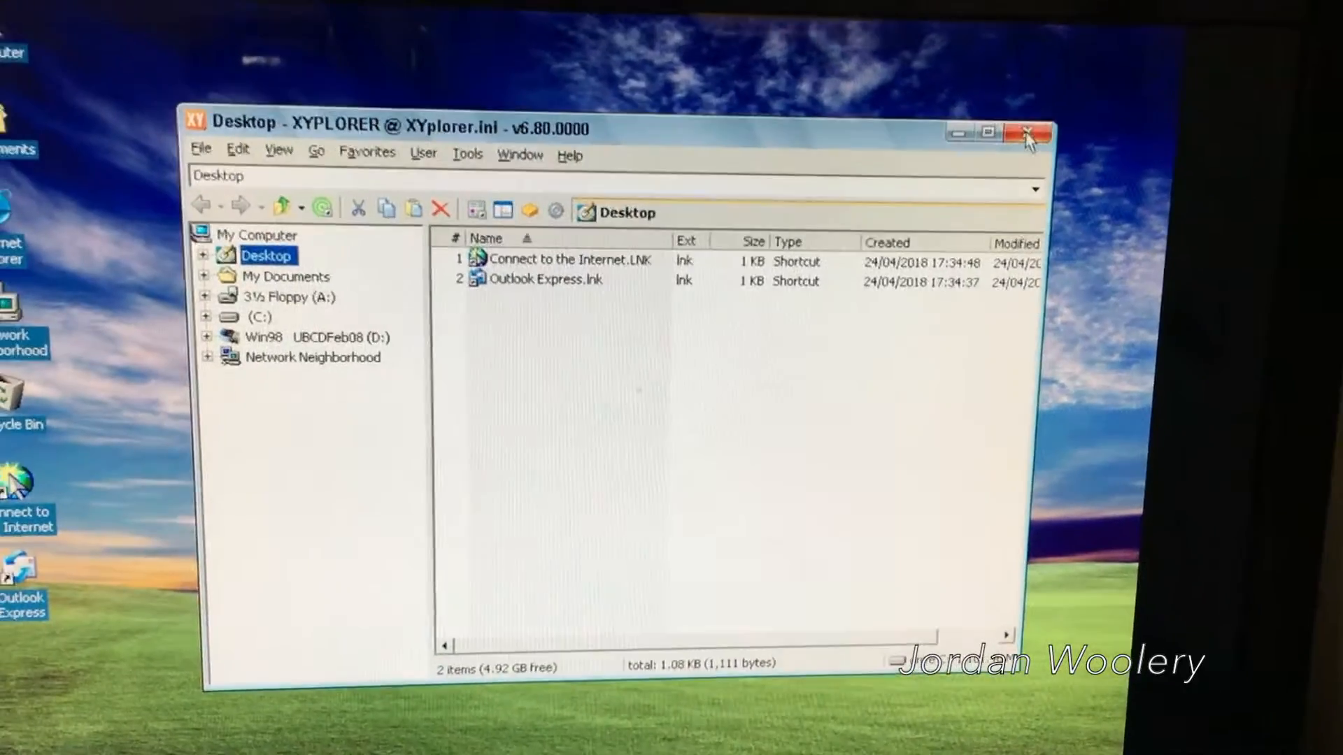
# Close XYplorer and then the My Computer window
pyautogui.click(1024, 133)
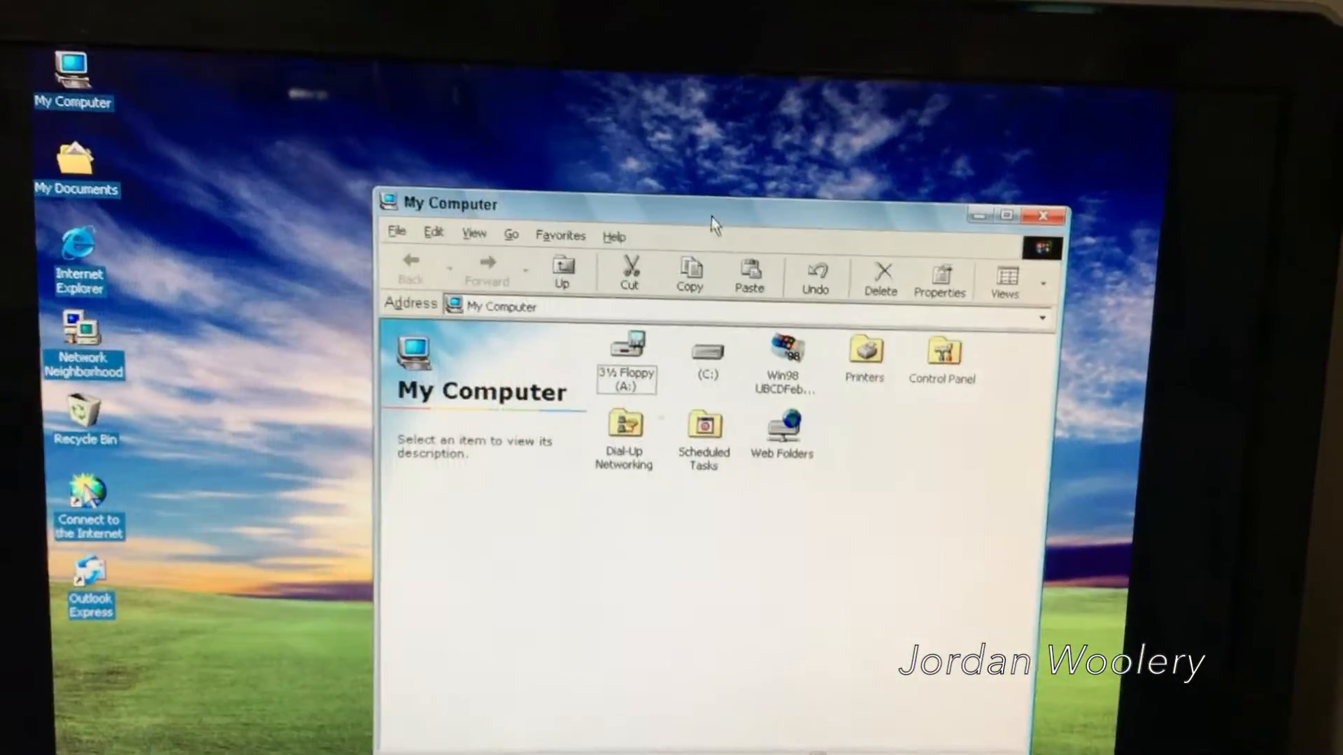
pyautogui.click(1041, 216)
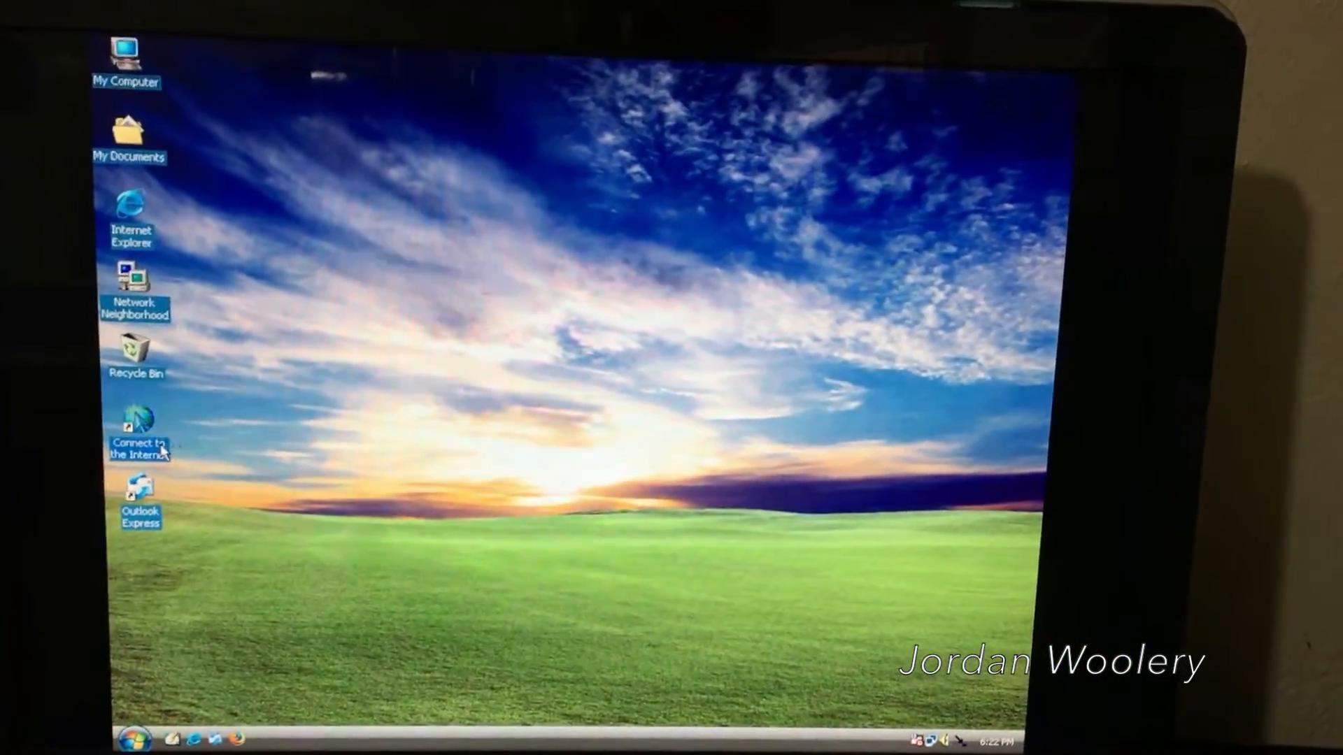
# Run the Internet Connection Wizard for a LAN connection with no mail account
pyautogui.doubleClick(137, 429)
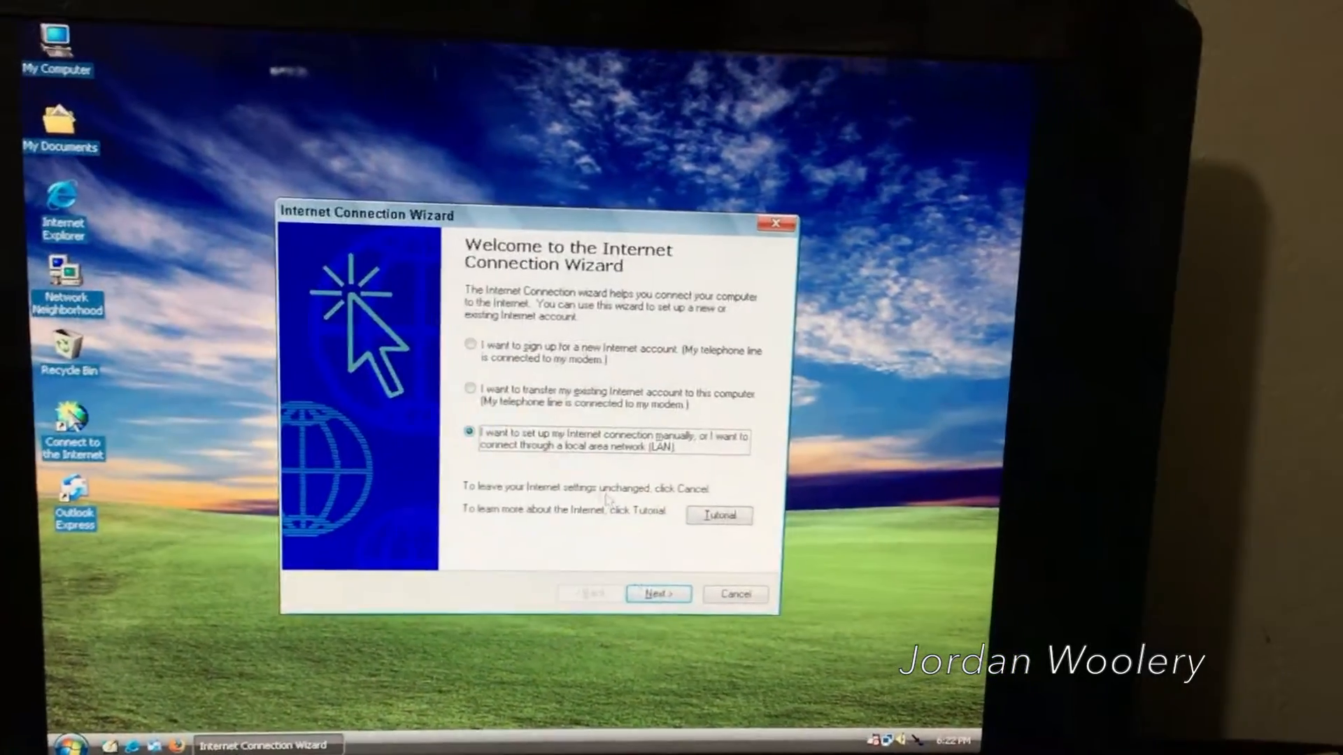
pyautogui.click(658, 593)
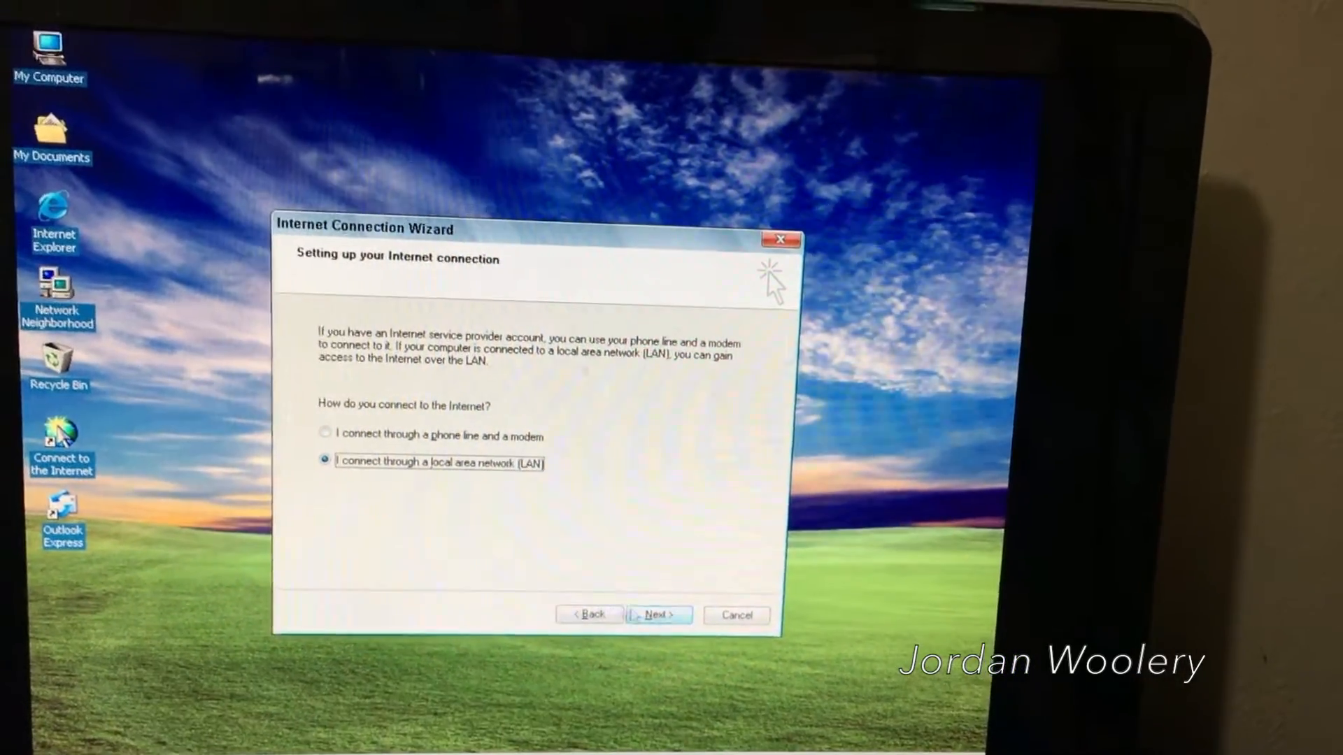
pyautogui.click(657, 616)
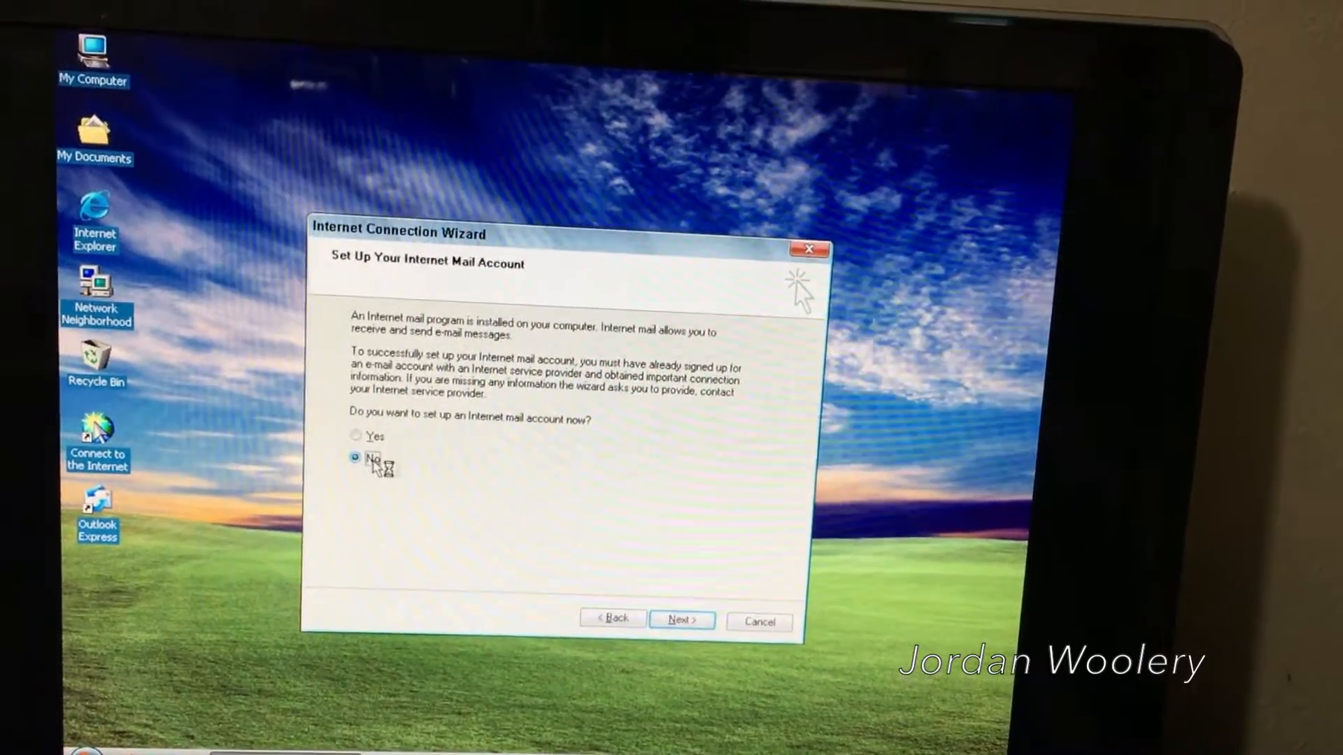
pyautogui.click(681, 622)
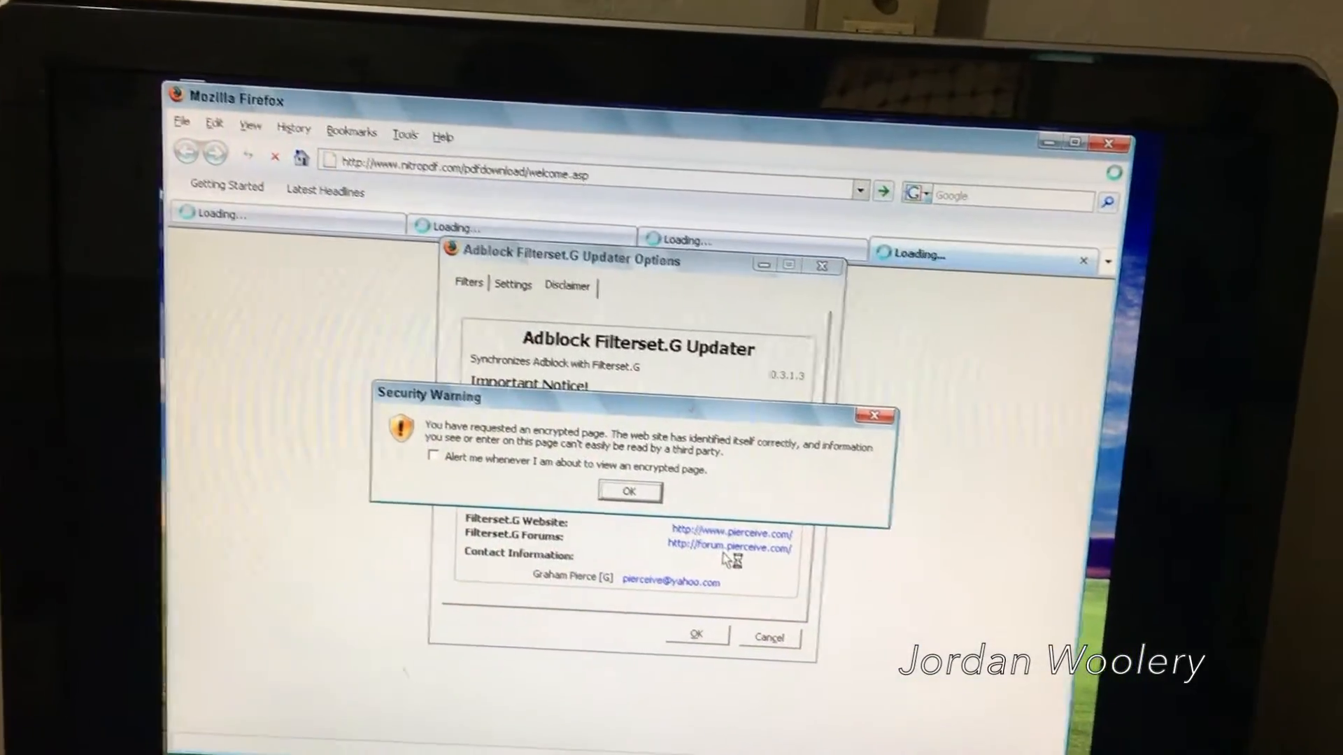
# Dismiss Firefox's encrypted page security warning
pyautogui.click(629, 492)
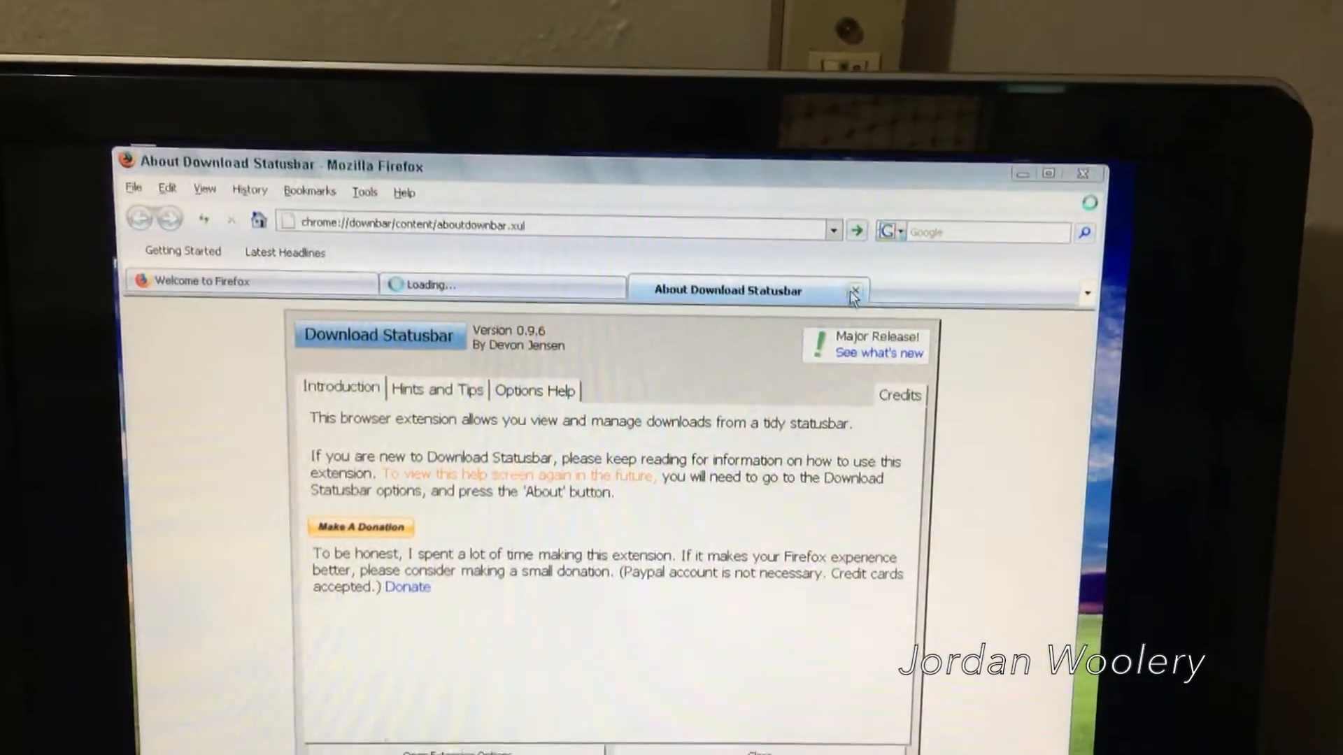
# Close the Download Statusbar about page and finish the no-updates-found check
pyautogui.click(856, 291)
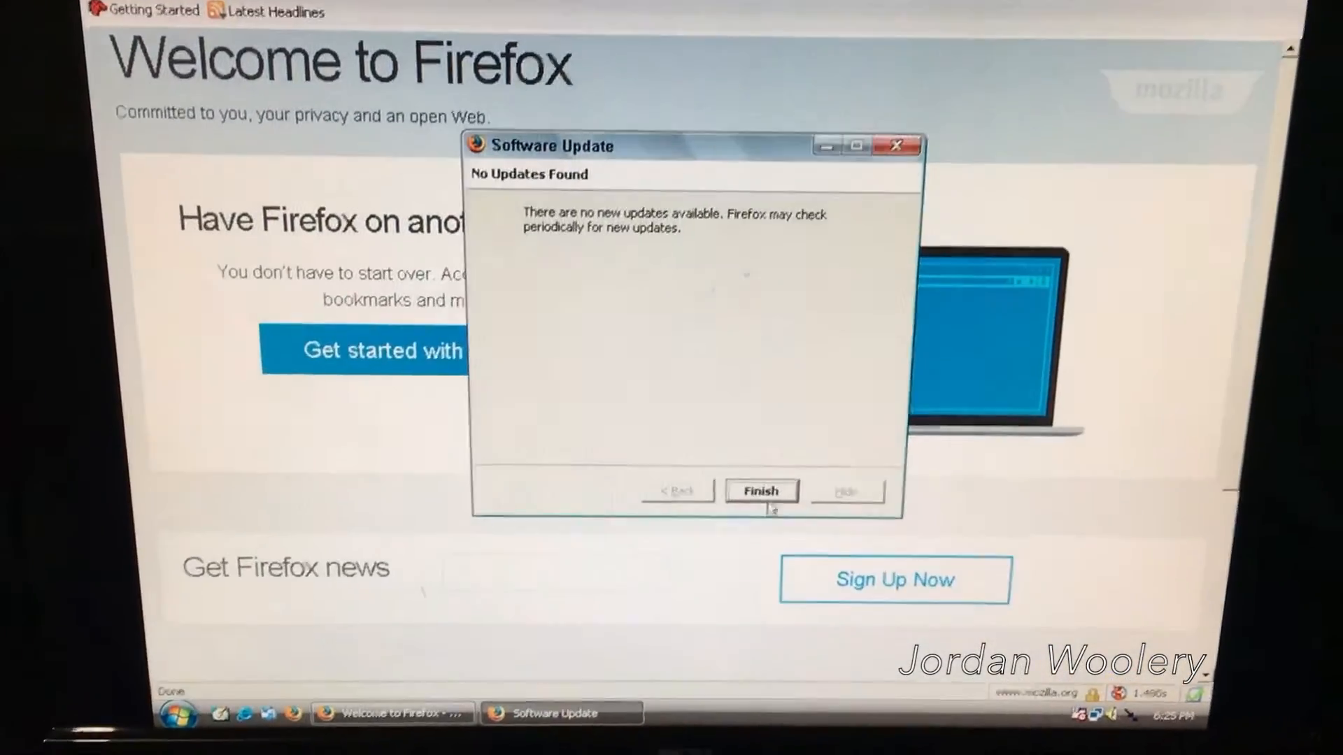
pyautogui.click(761, 492)
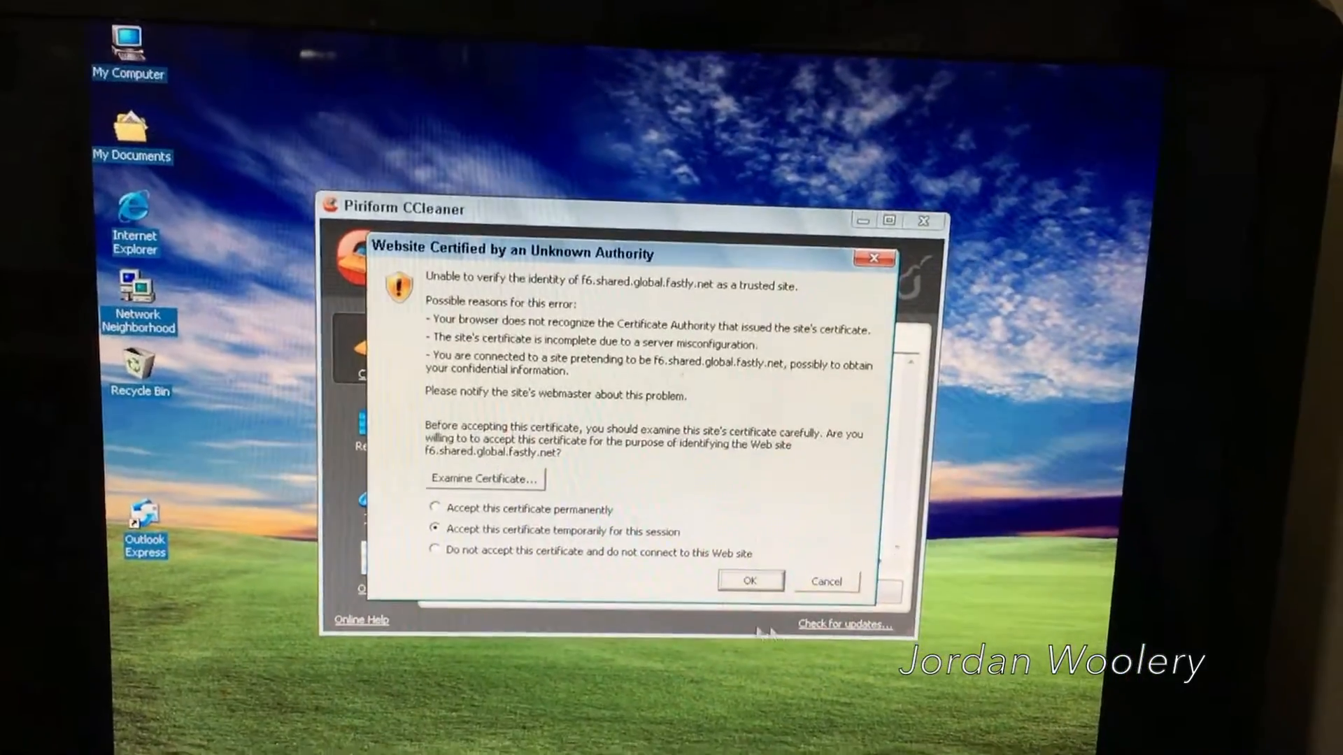
# Dismiss CCleaner's untrusted certificate warning with OK
pyautogui.click(750, 580)
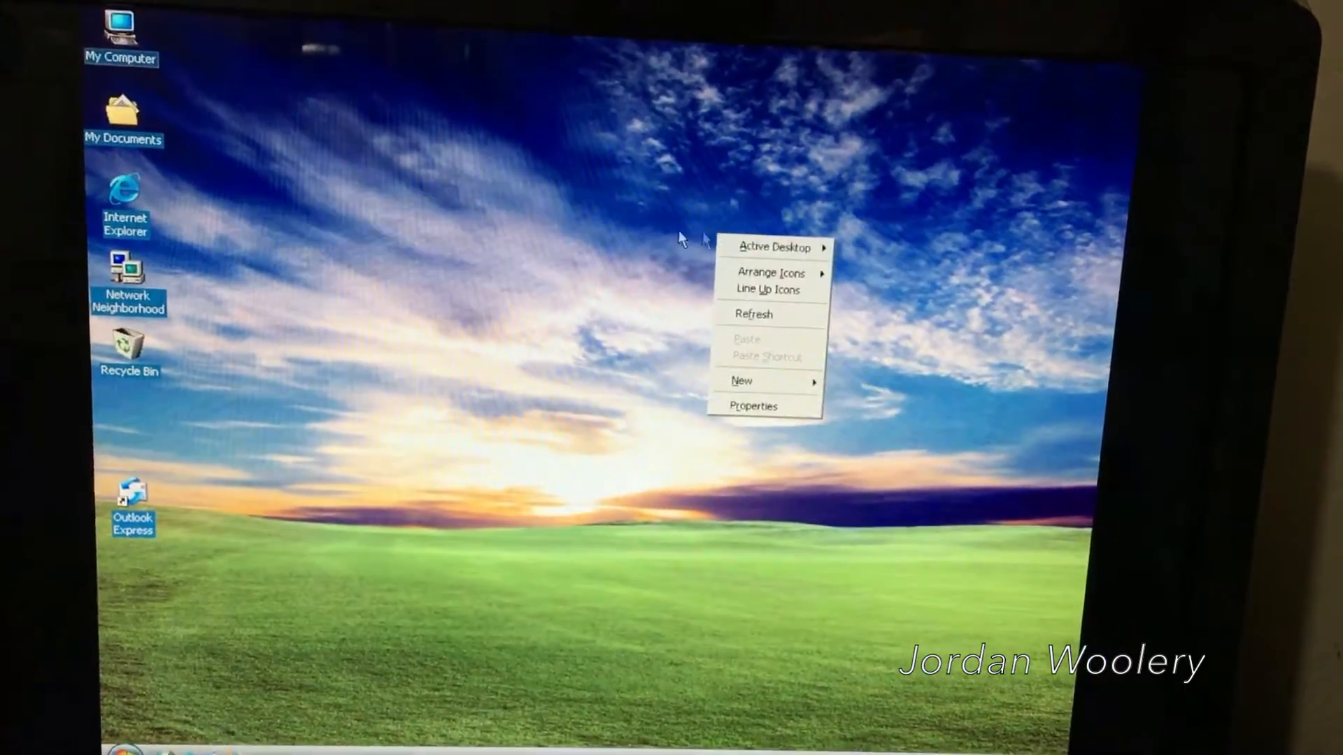
# Accept the default Privacy Options and finish Windows Media Player 9's first-run setup
pyautogui.click(754, 405)
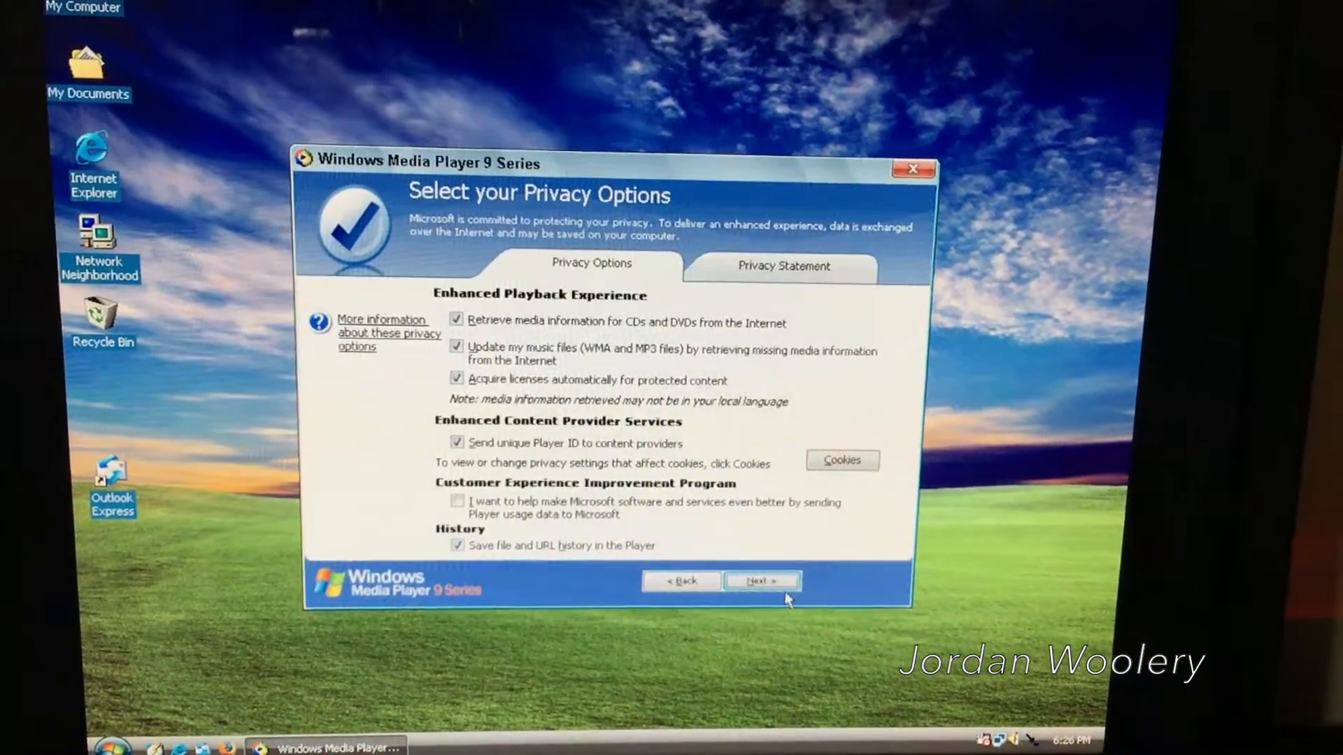
pyautogui.click(763, 581)
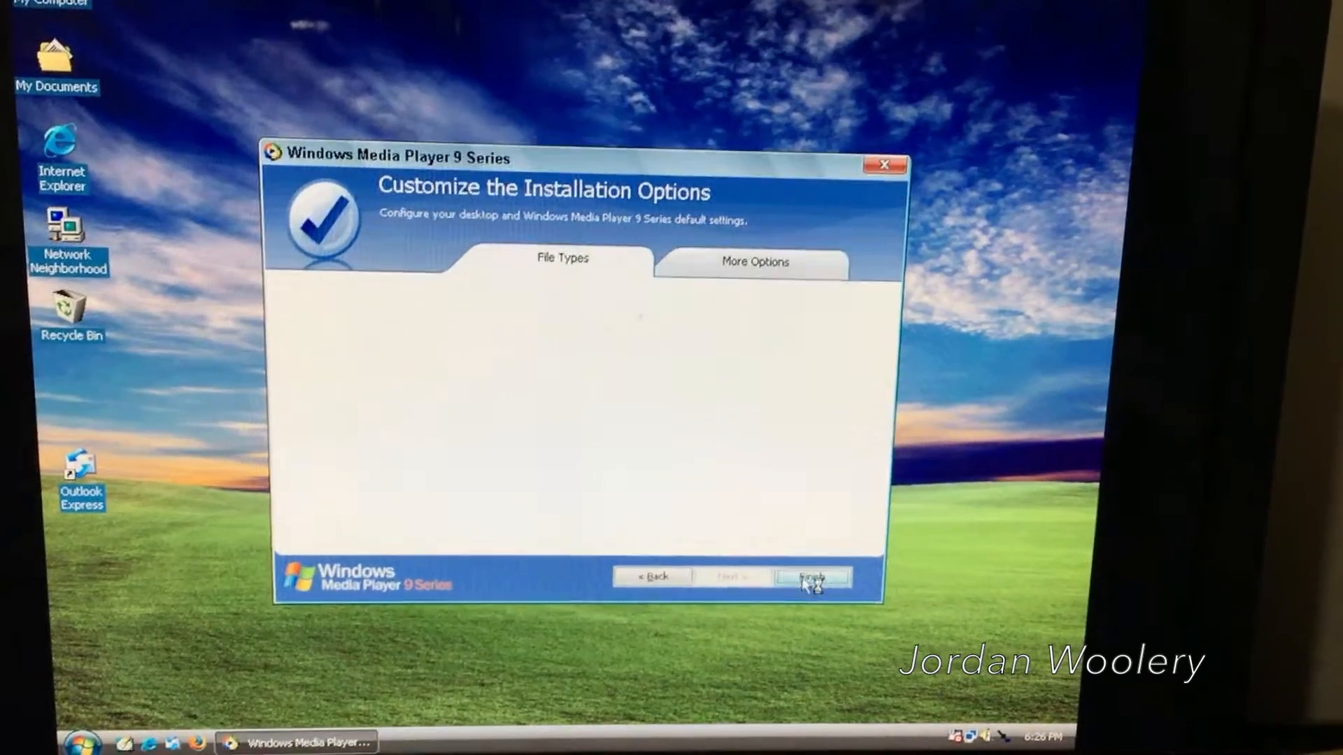
pyautogui.click(816, 576)
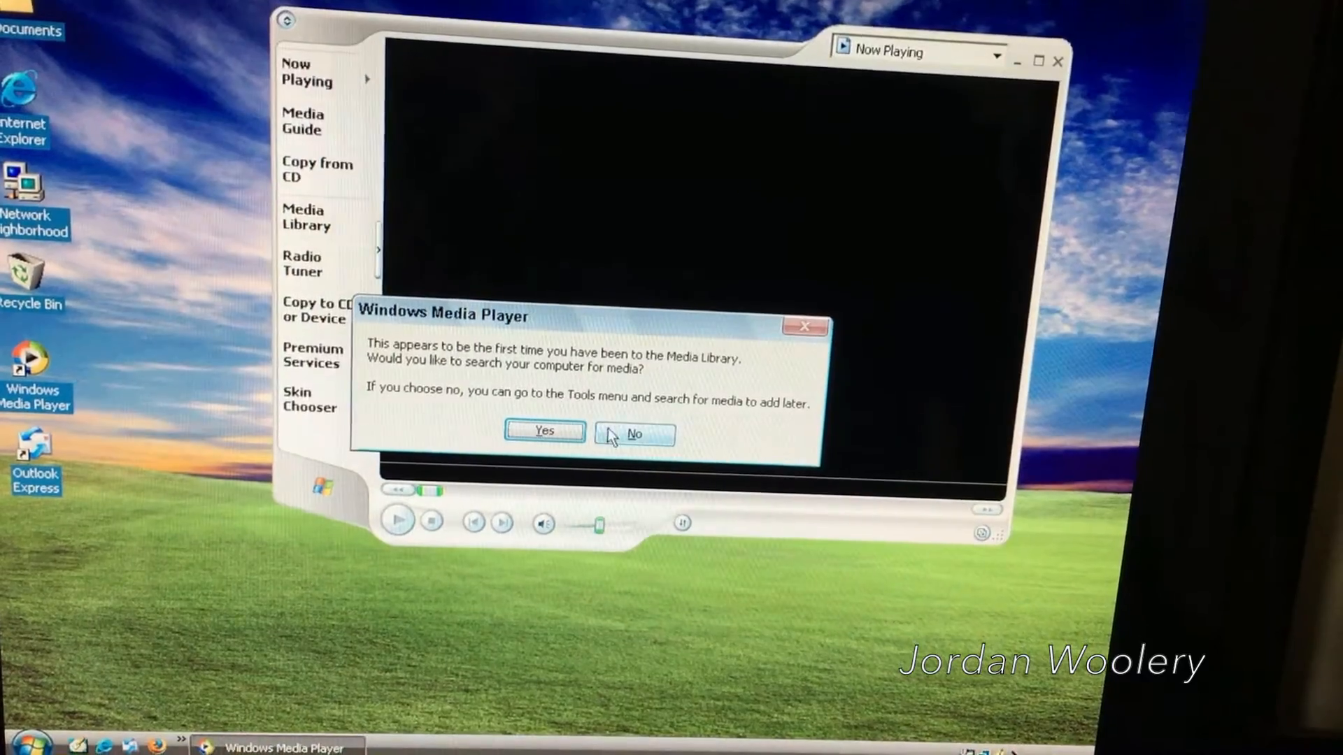
# Decline searching the computer for media, then go to the Media Guide view
pyautogui.click(544, 431)
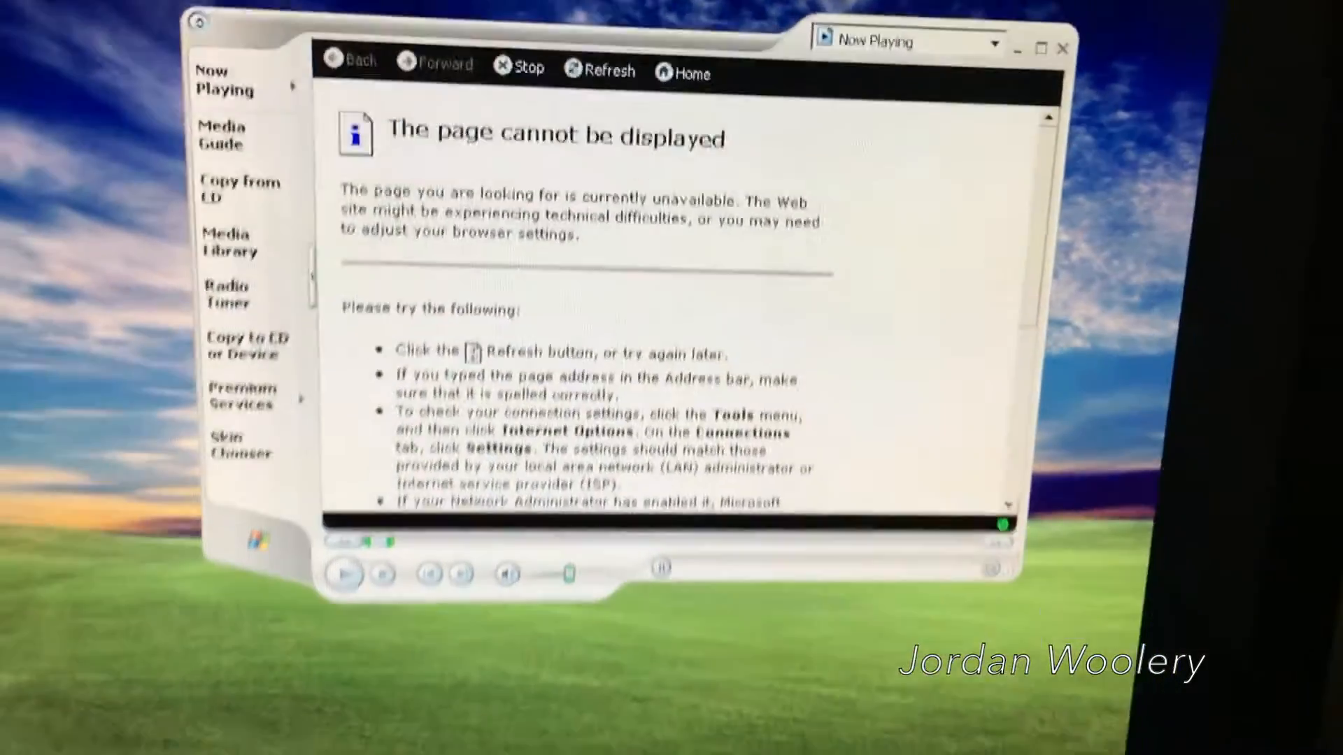
pyautogui.click(1064, 49)
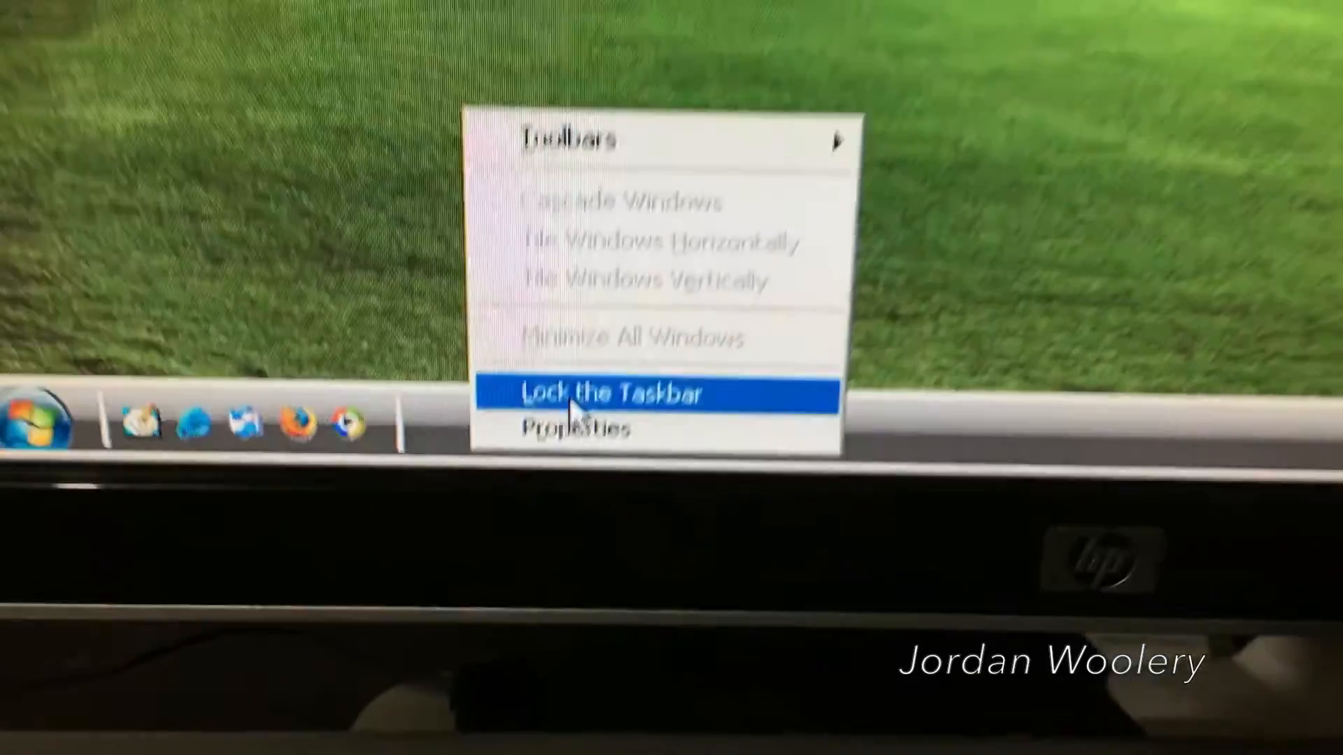
# Toggle Lock the Taskbar, browse My Documents > My Music, close it, and show Start > Programs
pyautogui.click(616, 393)
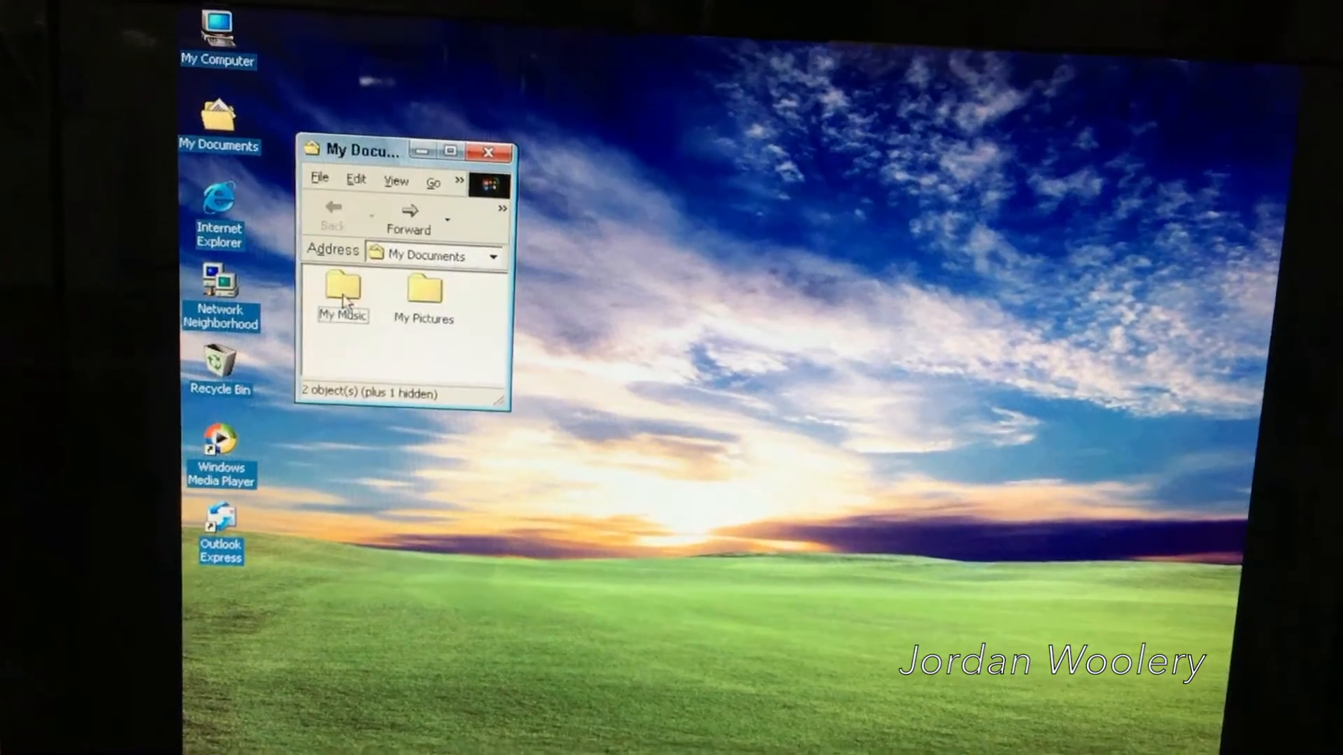
pyautogui.doubleClick(341, 294)
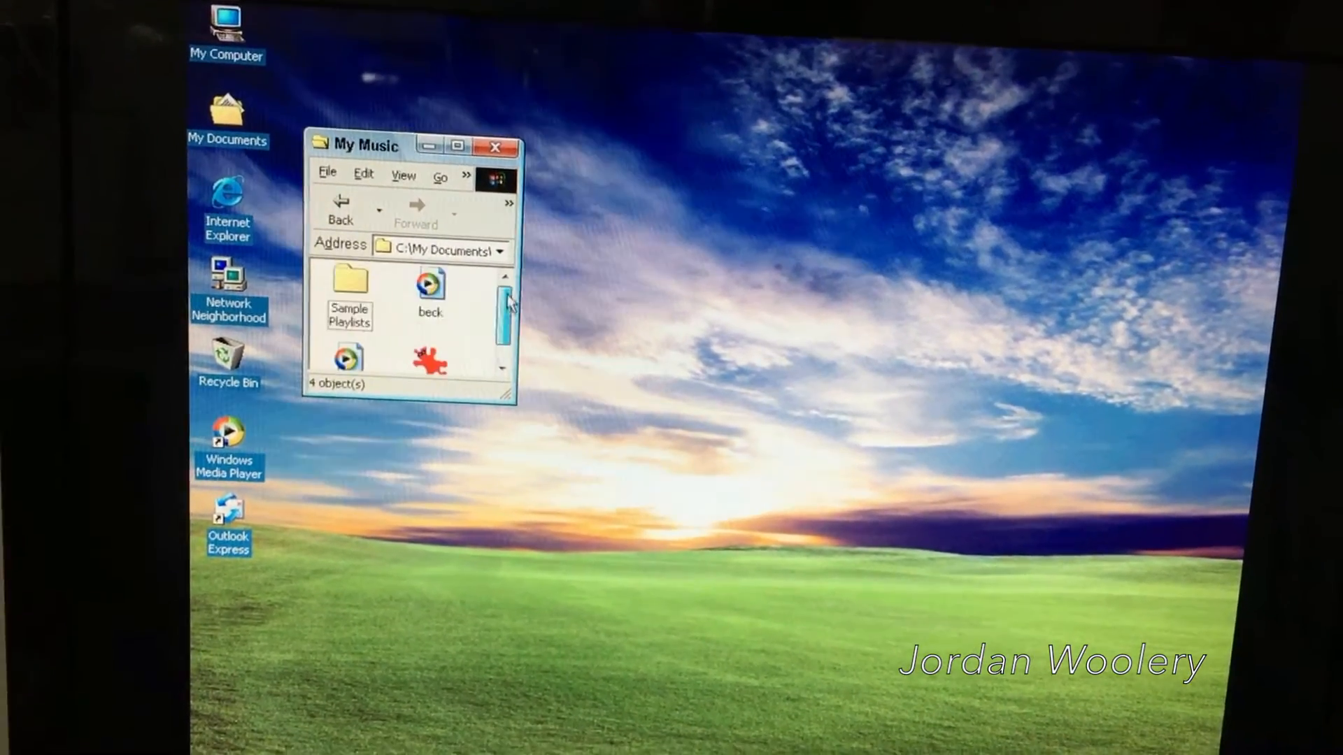
pyautogui.click(496, 147)
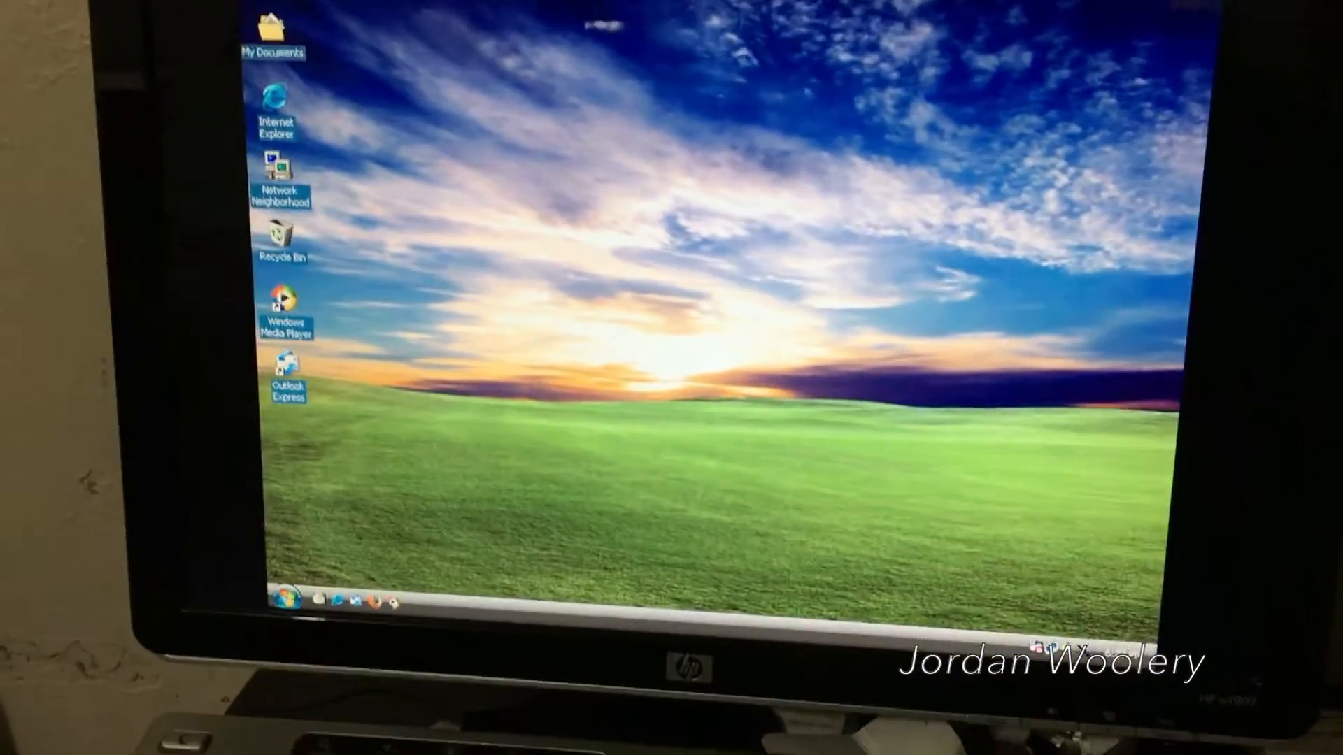
pyautogui.click(294, 594)
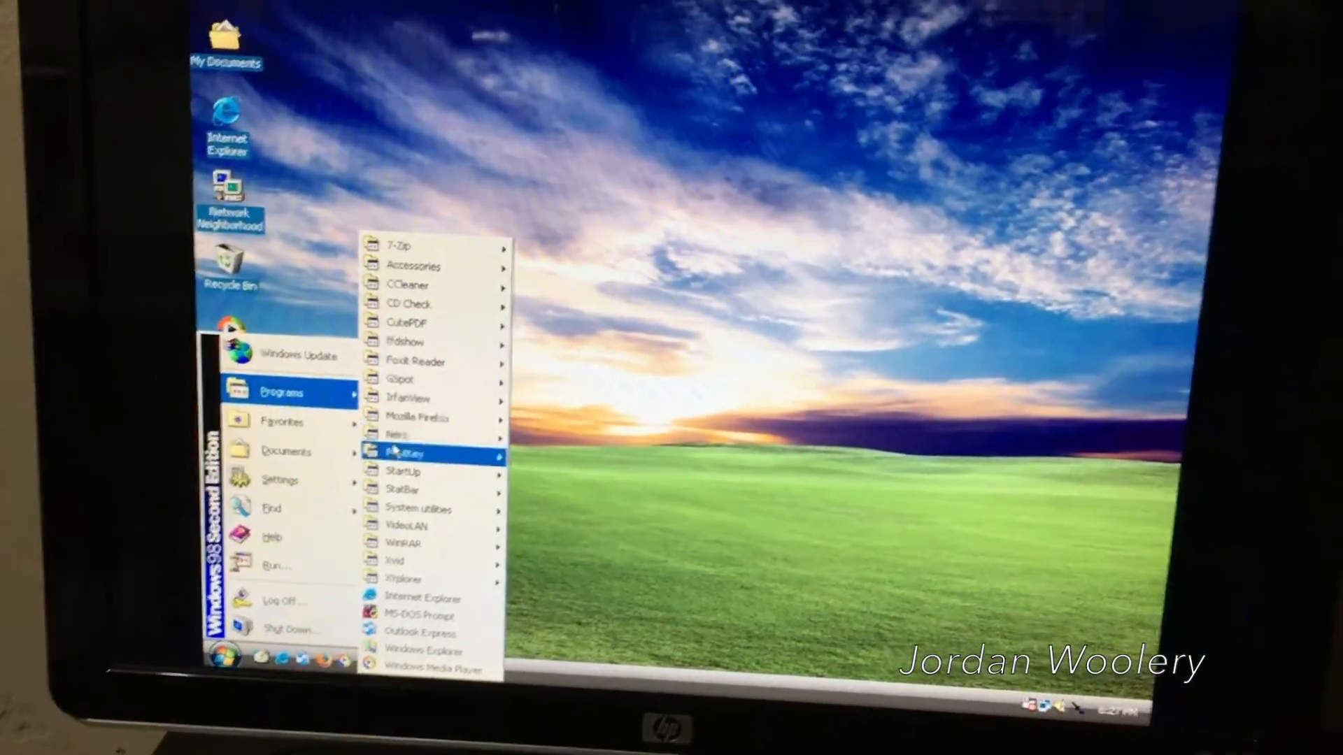